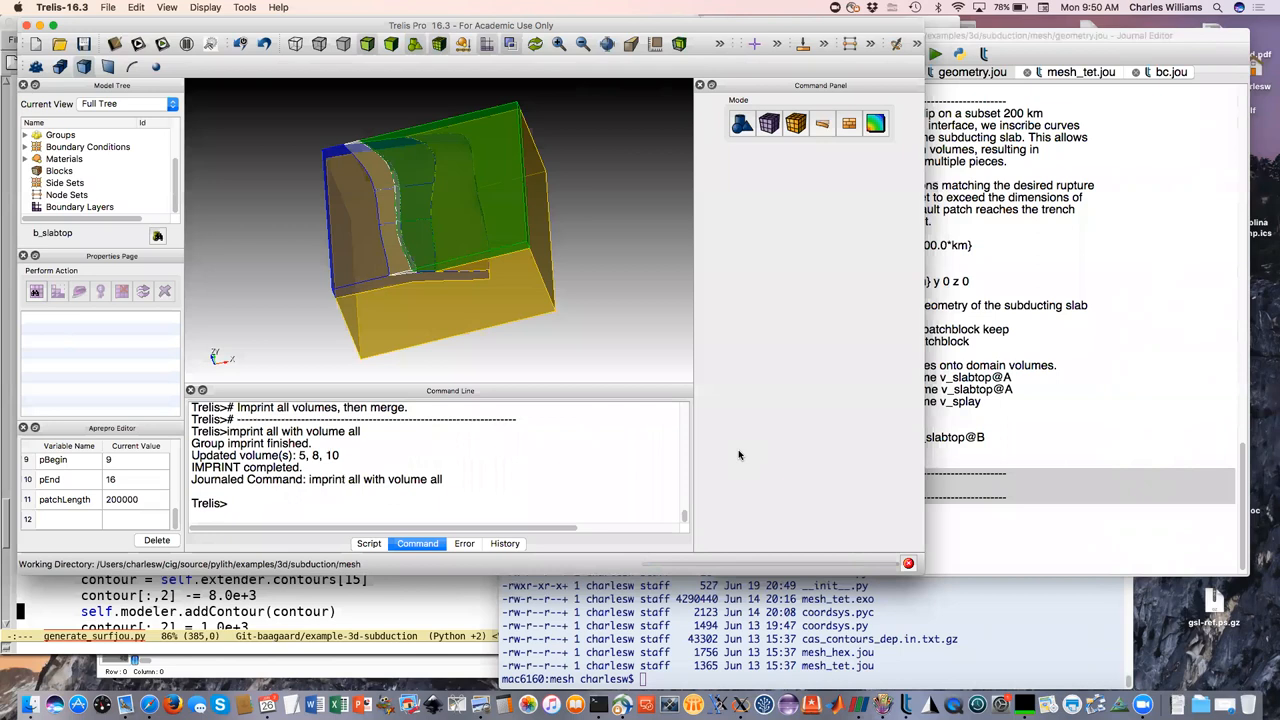
pyautogui.moveTo(840, 420)
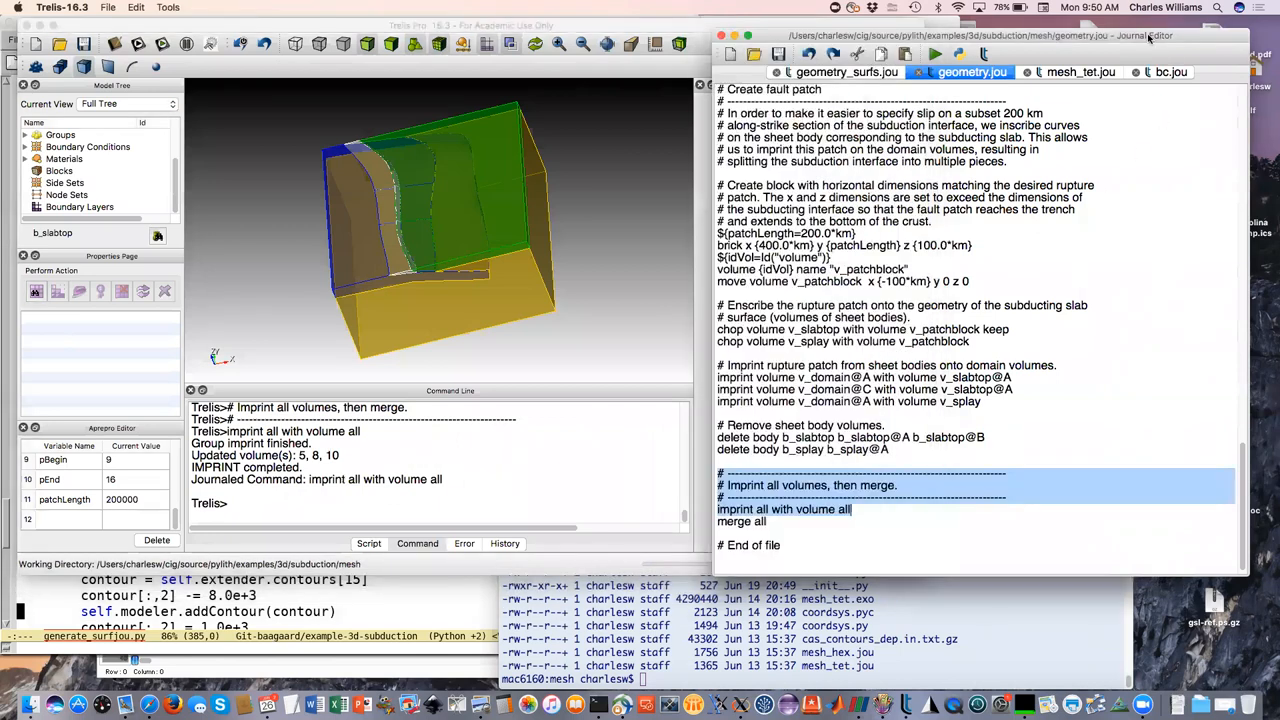
# - Switch the Journal Editor to mesh_tet.jou to read its uniform 25 km tetmesh commands
pyautogui.click(1080, 72)
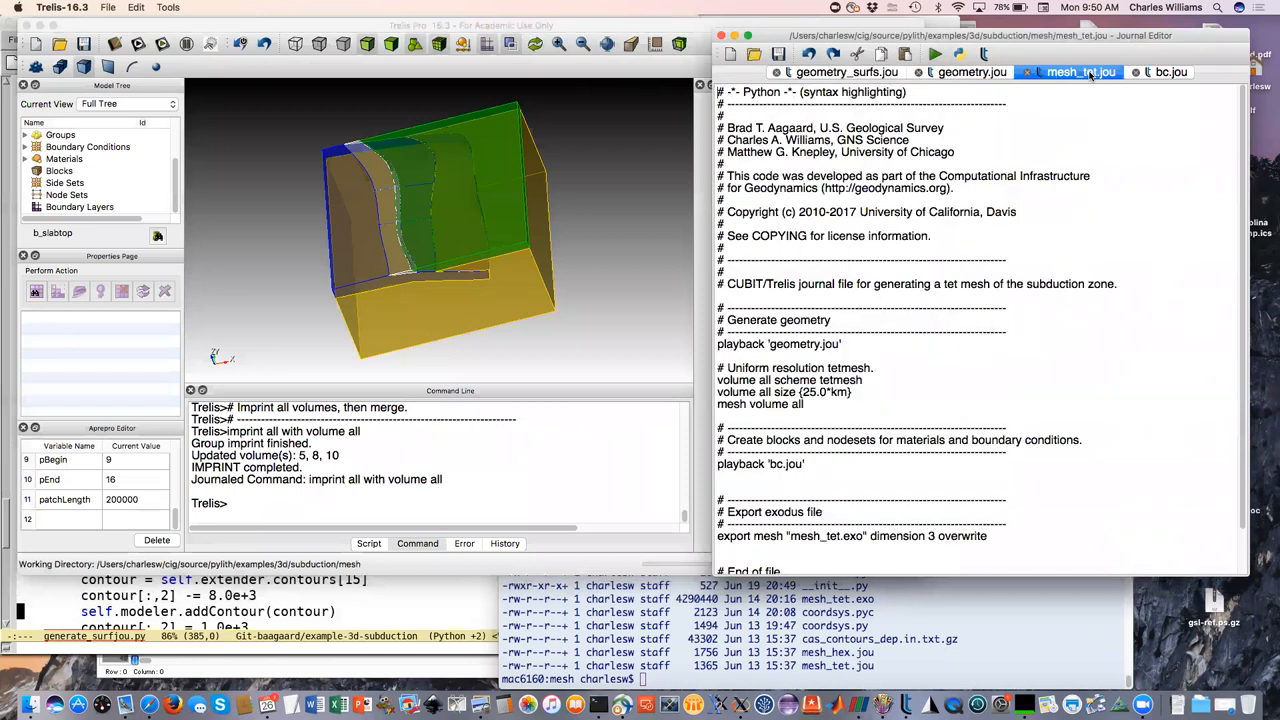
pyautogui.moveTo(956, 302)
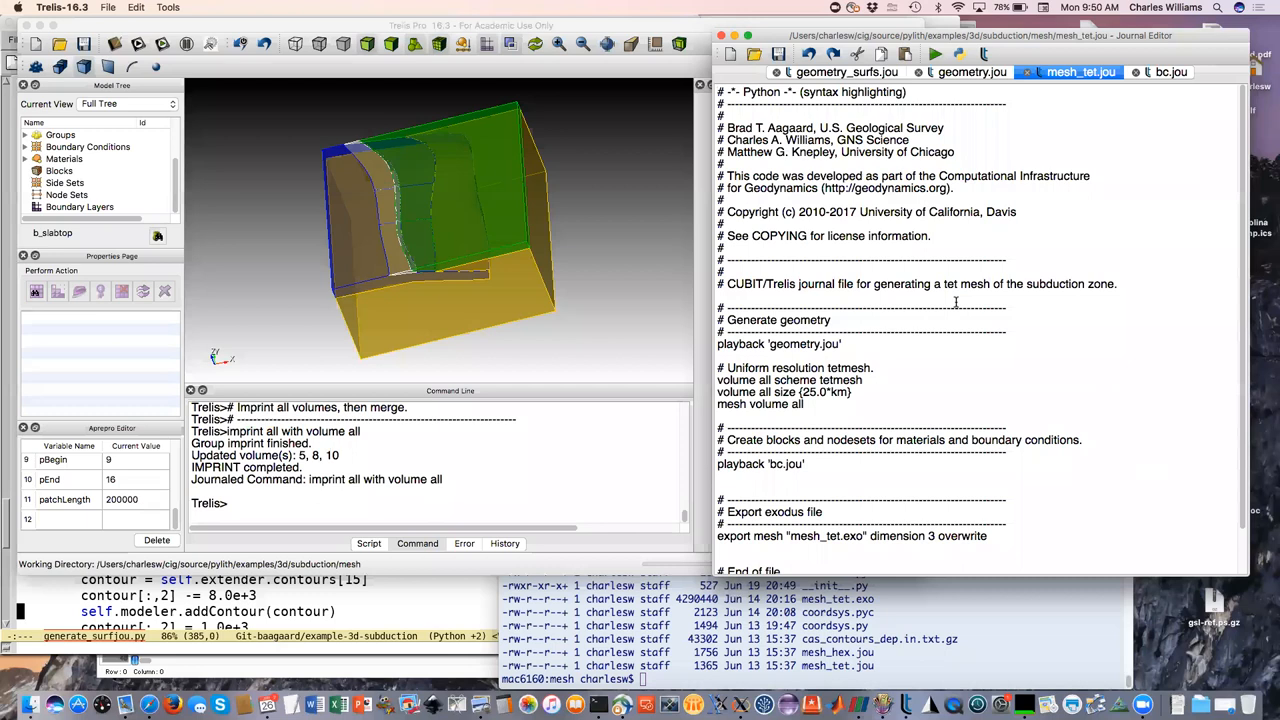
pyautogui.moveTo(1032, 212)
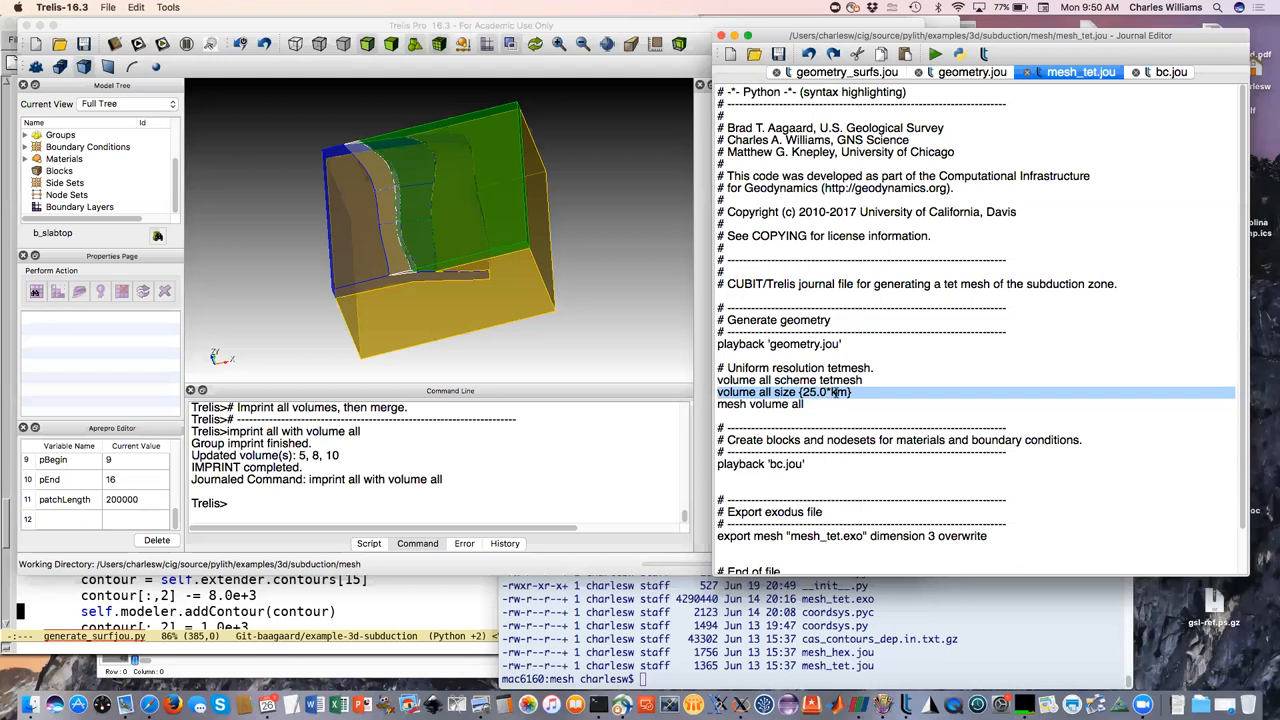
pyautogui.moveTo(848, 268)
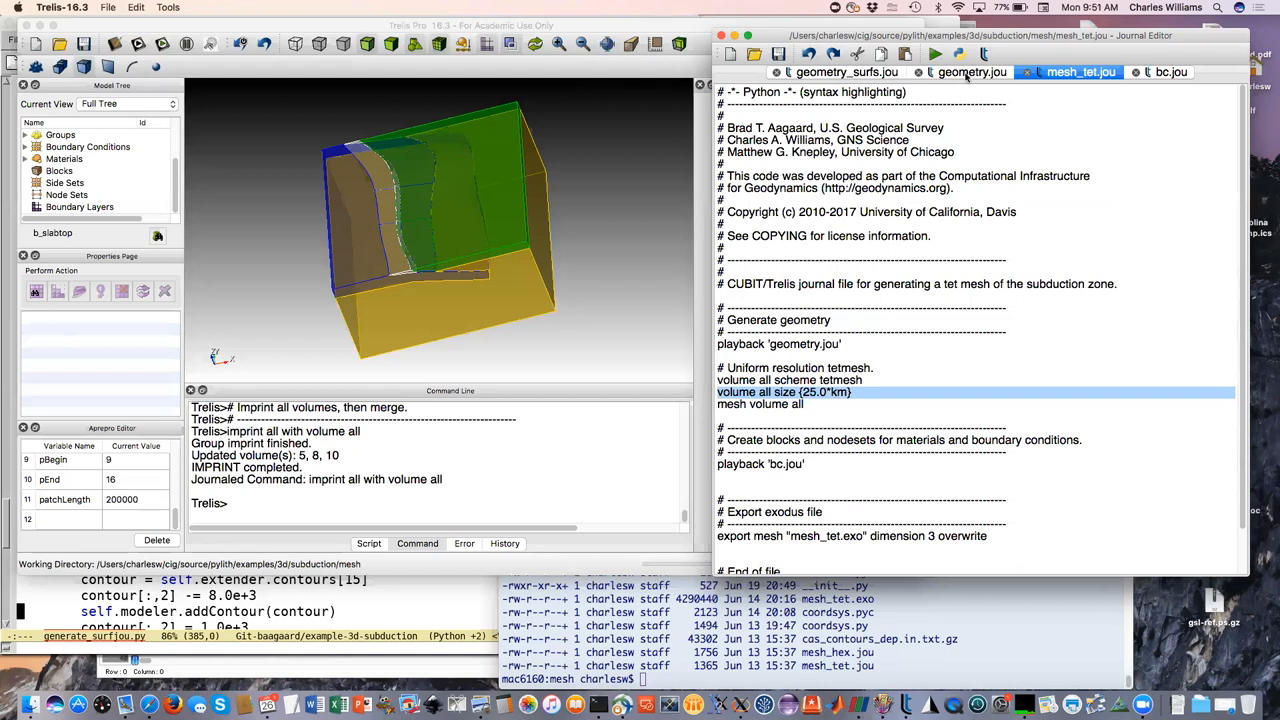
# - Scroll through geometry.jou, then go back to mesh_tet.jou's scheme and size lines
pyautogui.click(972, 72)
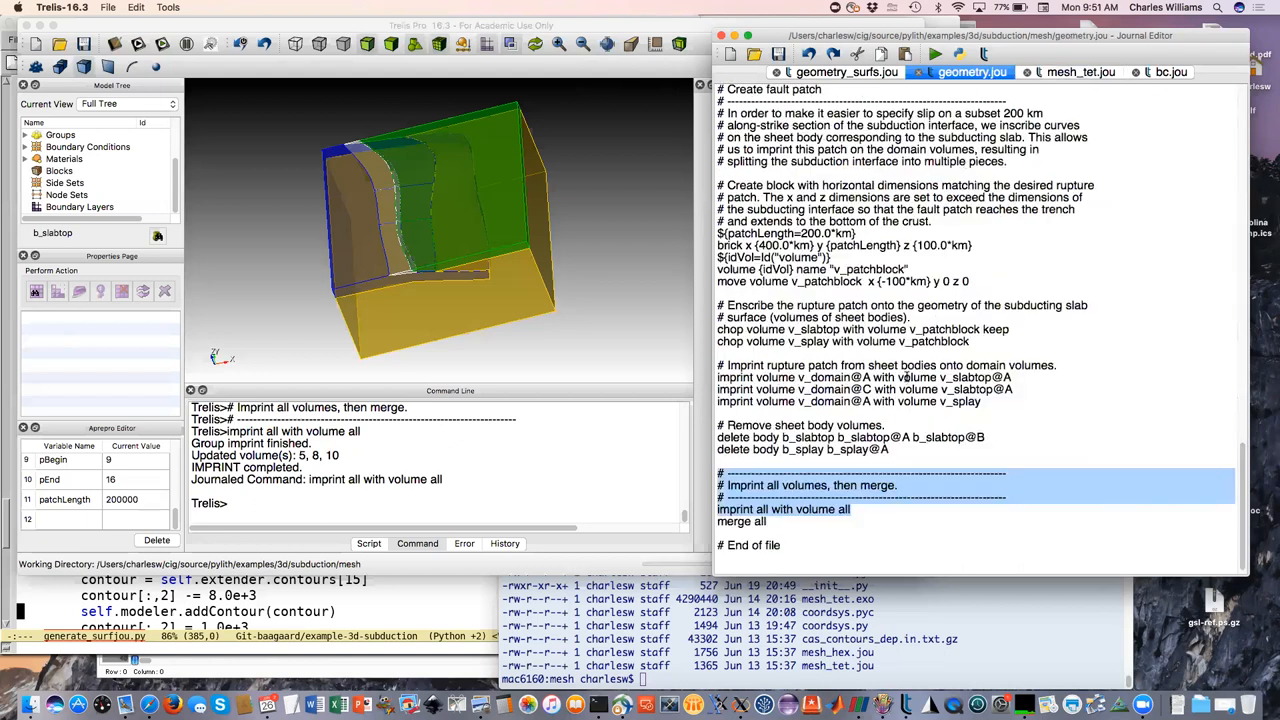
pyautogui.scroll(3)
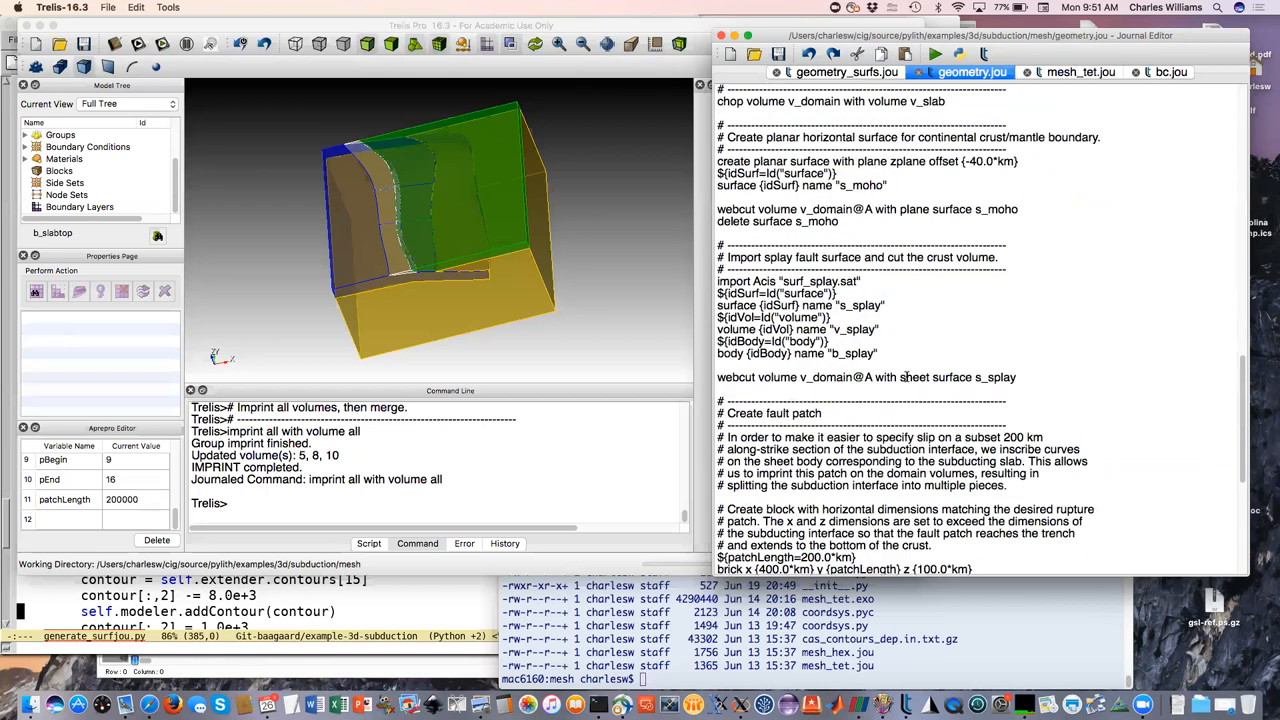
pyautogui.scroll(3)
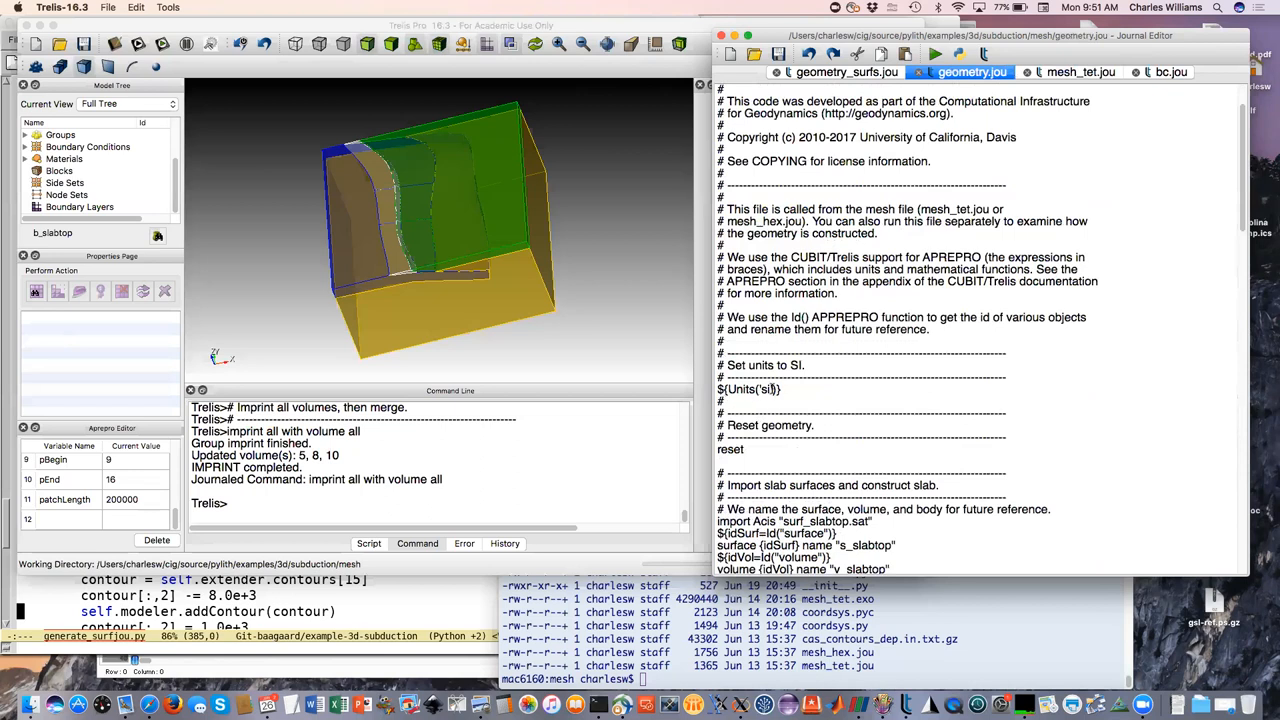
pyautogui.moveTo(1090, 68)
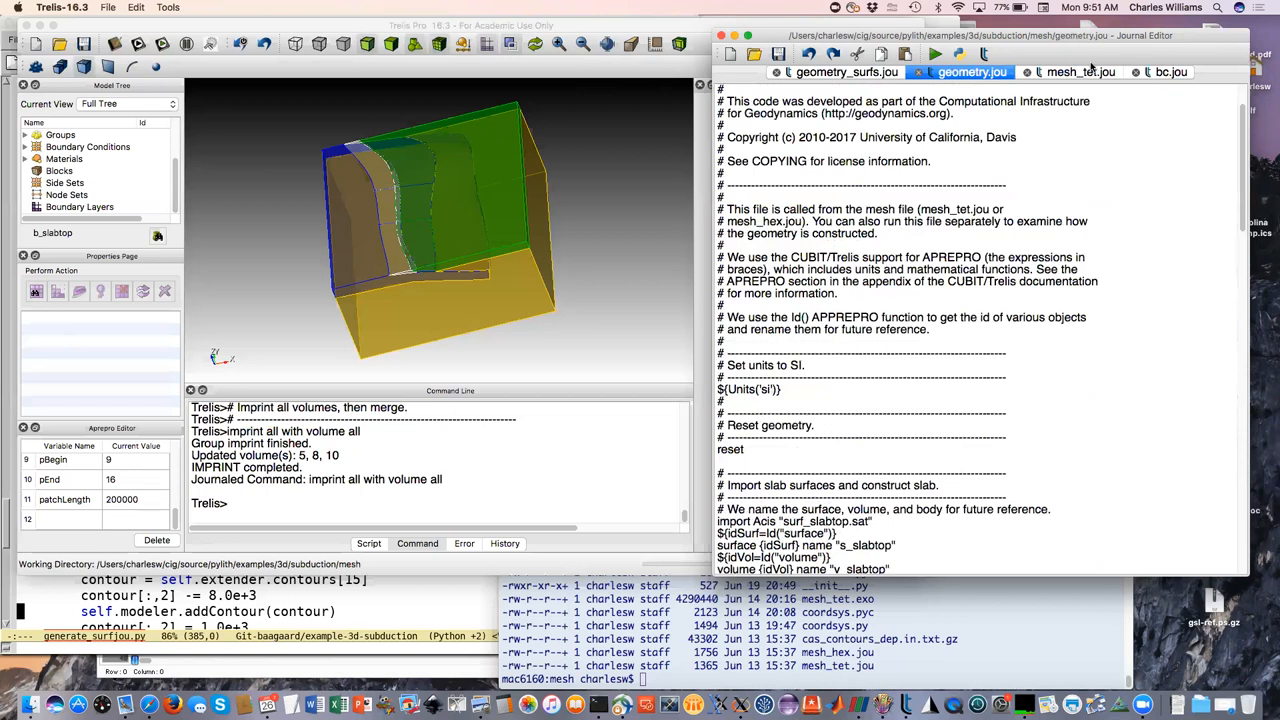
pyautogui.click(1080, 72)
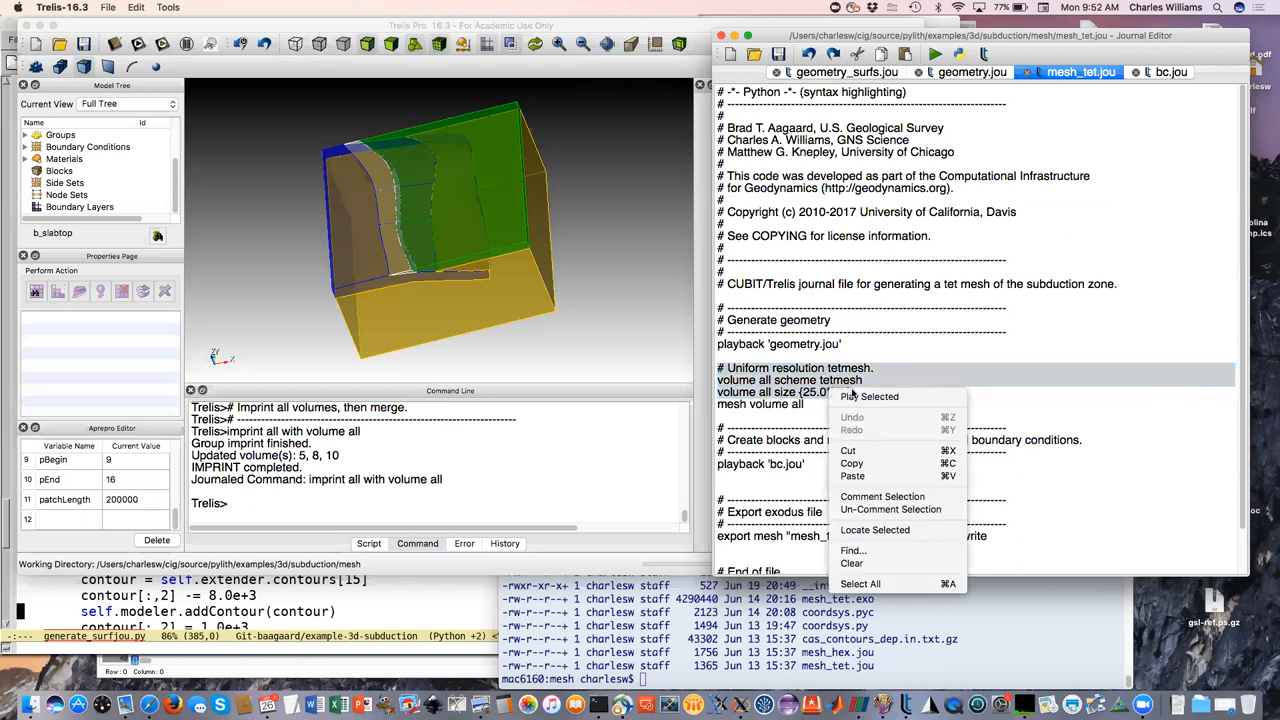
# - Play the tetmesh scheme and 25 km size lines, then select 'mesh volume all' to run
pyautogui.click(868, 396)
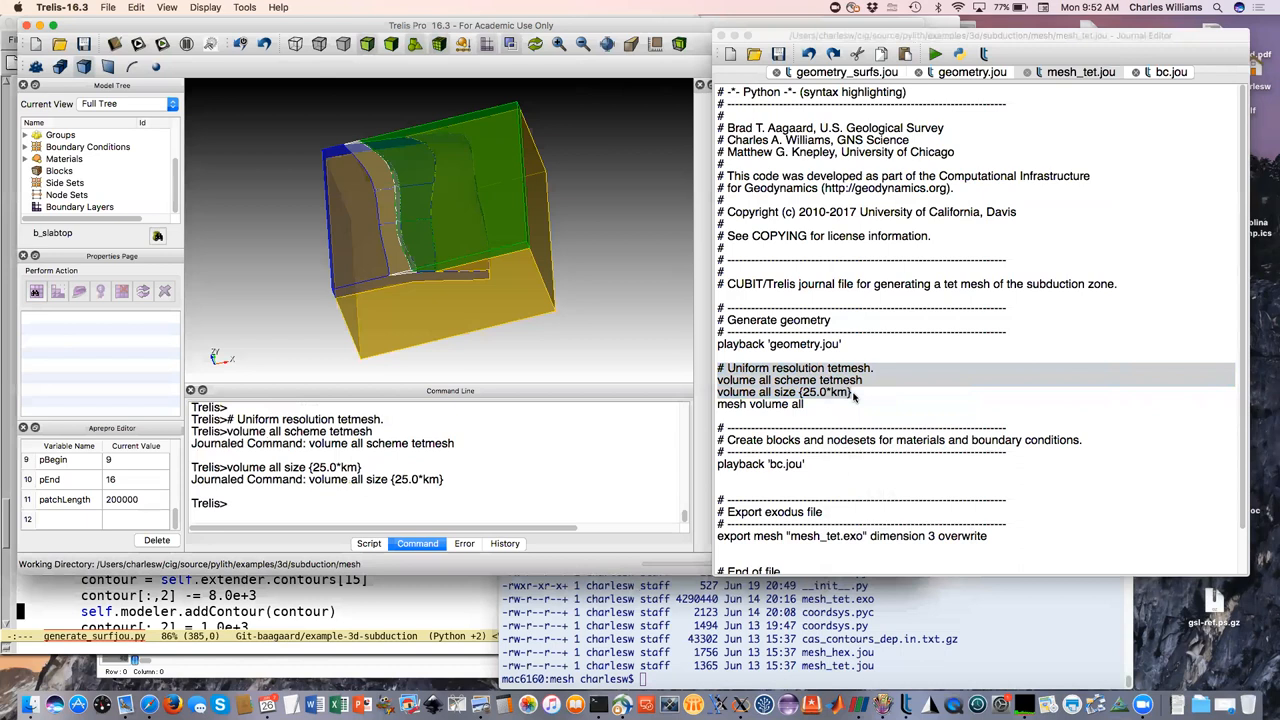
pyautogui.click(1080, 72)
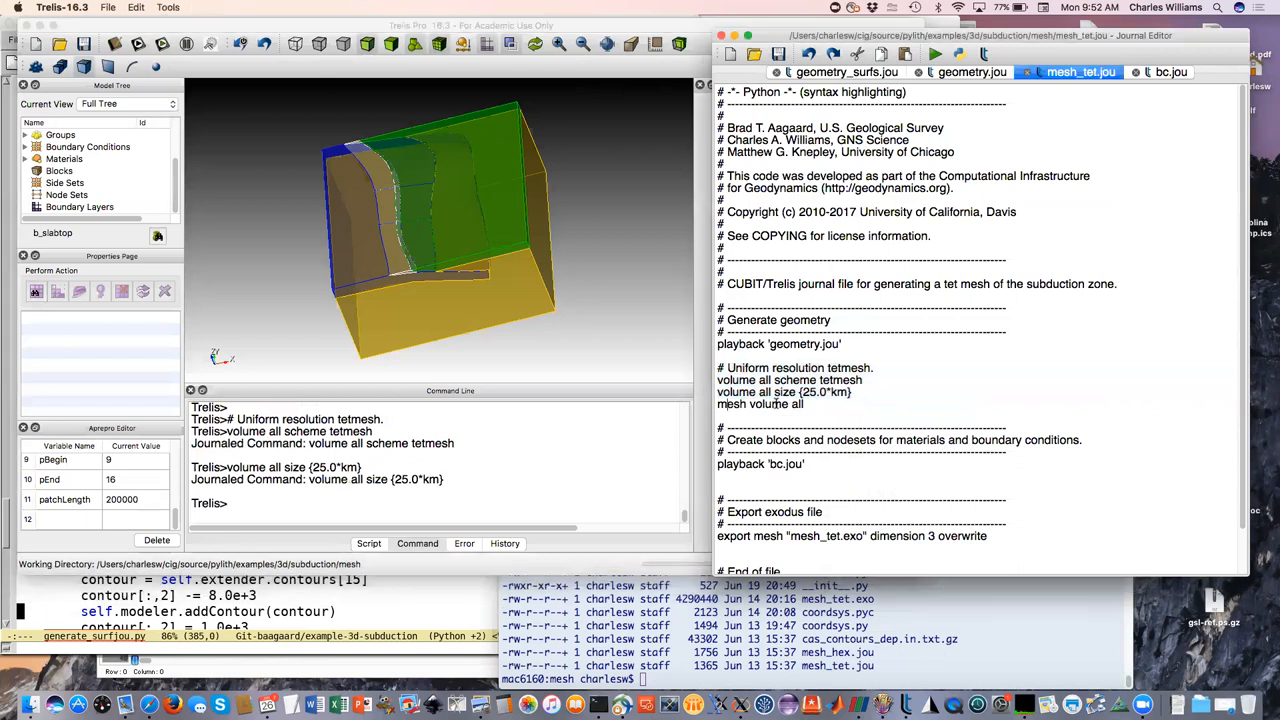
pyautogui.rightClick(790, 404)
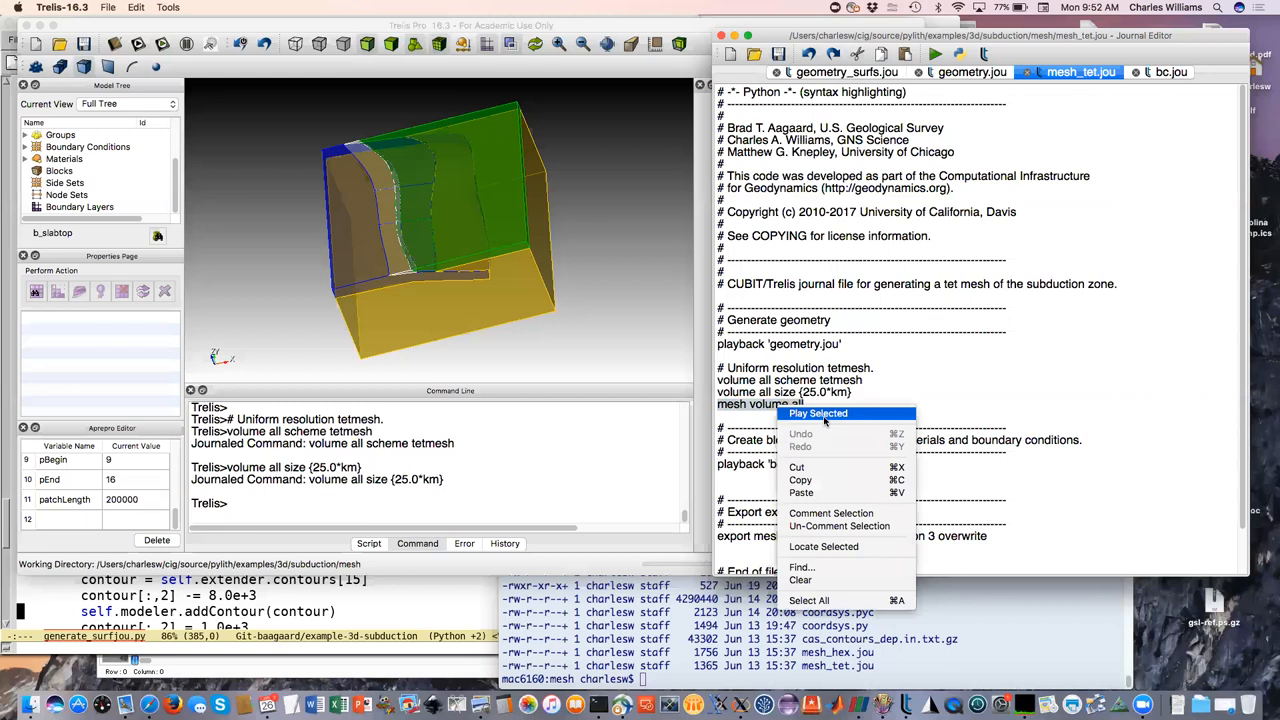
# - Play Selected on 'mesh volume all' to start tetmeshing every volume
pyautogui.click(818, 412)
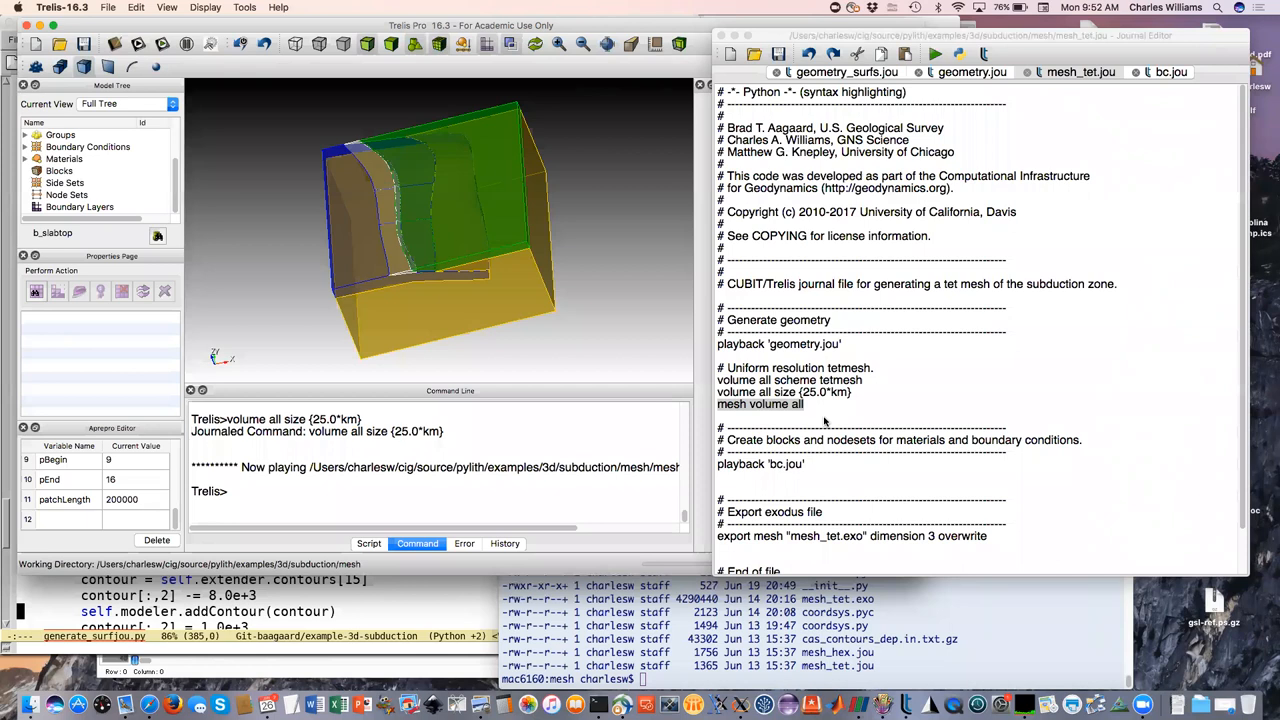
pyautogui.moveTo(624, 424)
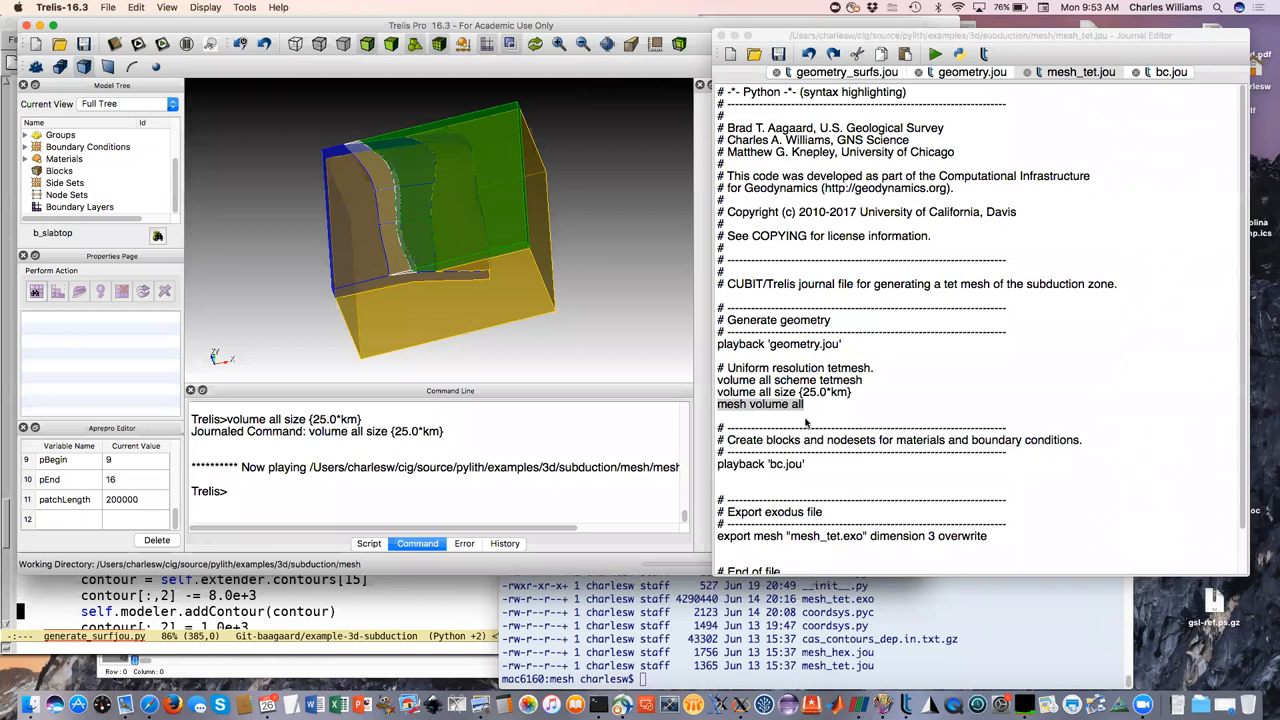
pyautogui.moveTo(850, 414)
pyautogui.write('m cubit04')
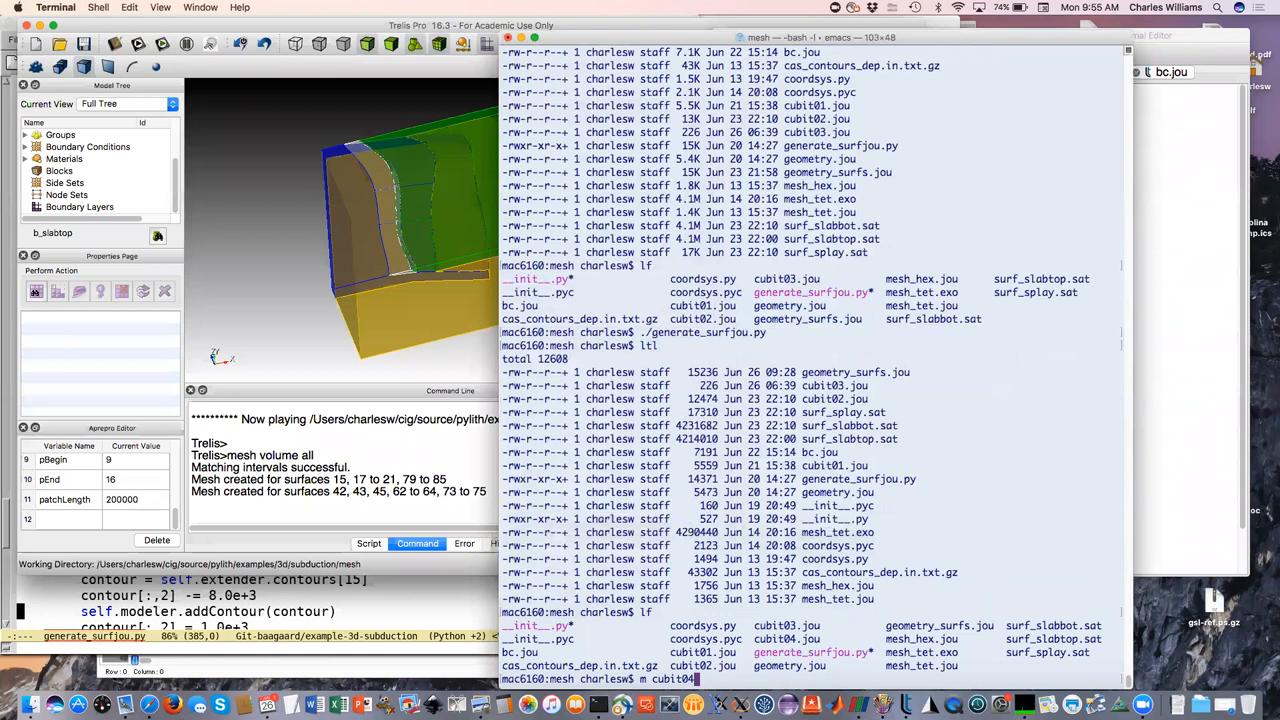
# - Run ls -l in the mesh directory while the meshing finishes
pyautogui.press('Return')
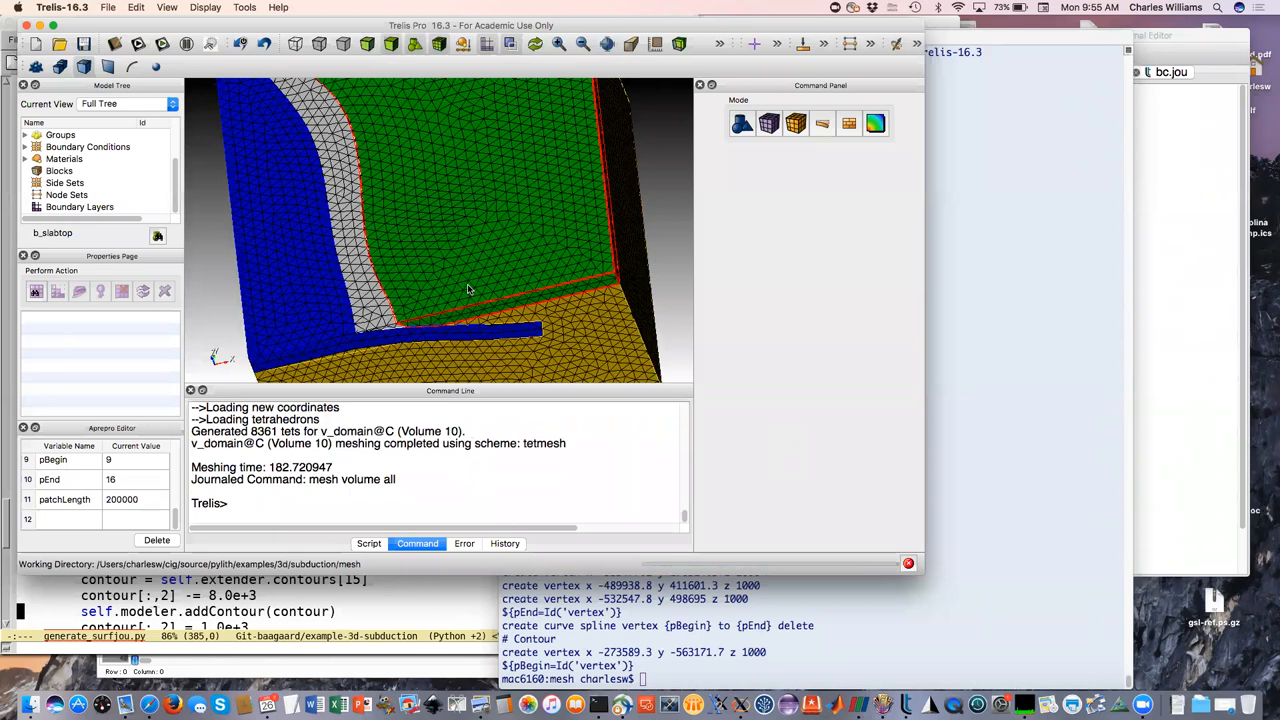
# - Rotate the finished tet mesh to inspect it, then move to Mesh mode
pyautogui.moveTo(464, 290); pyautogui.dragTo(632, 240)
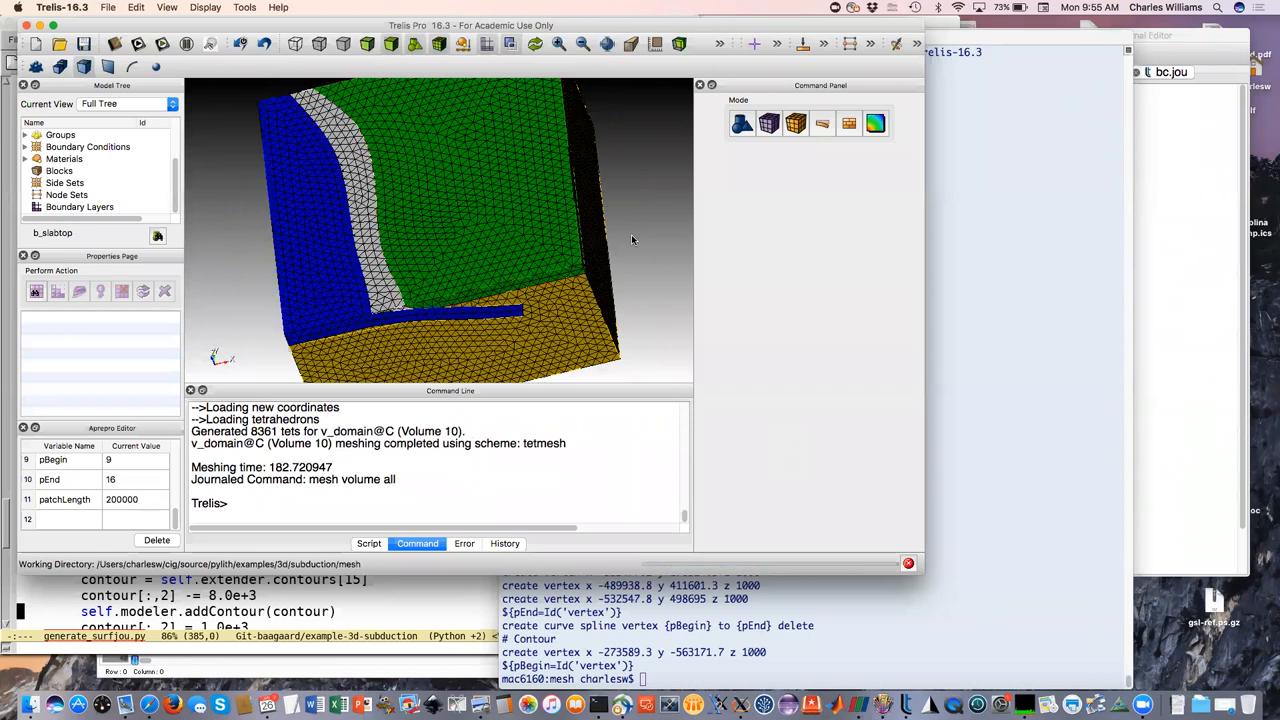
pyautogui.moveTo(968, 352)
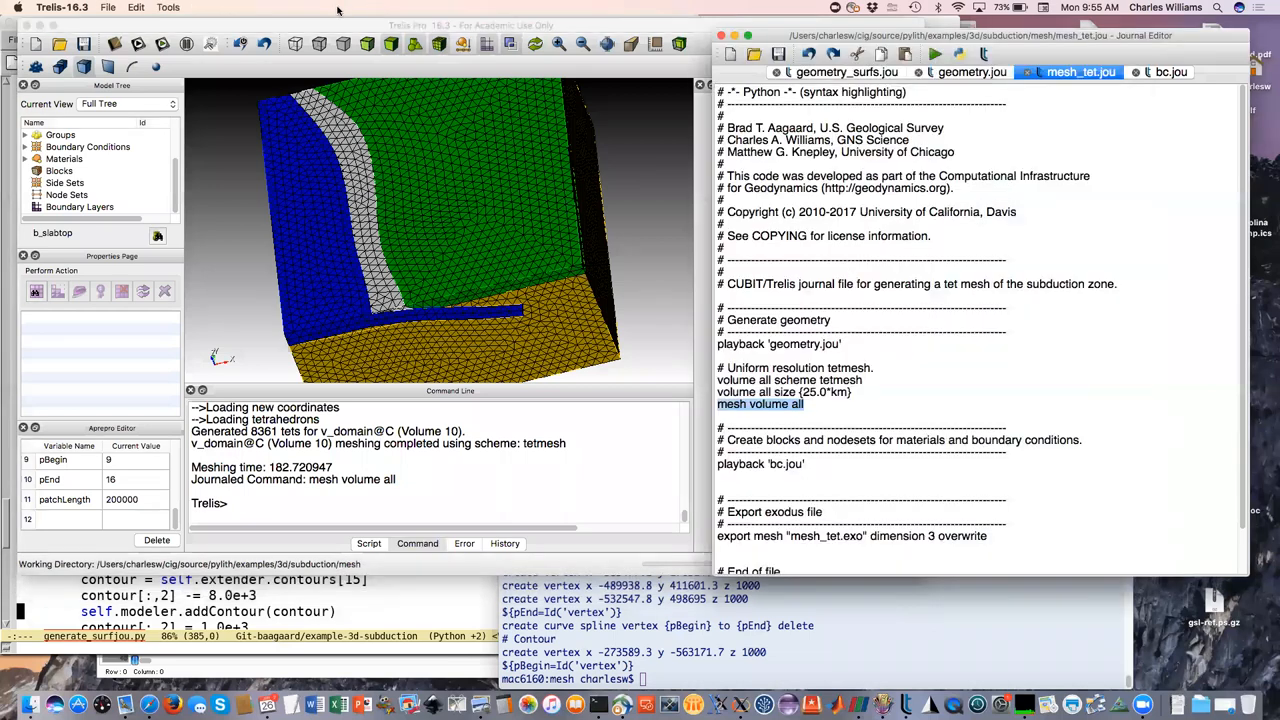
pyautogui.moveTo(768, 170)
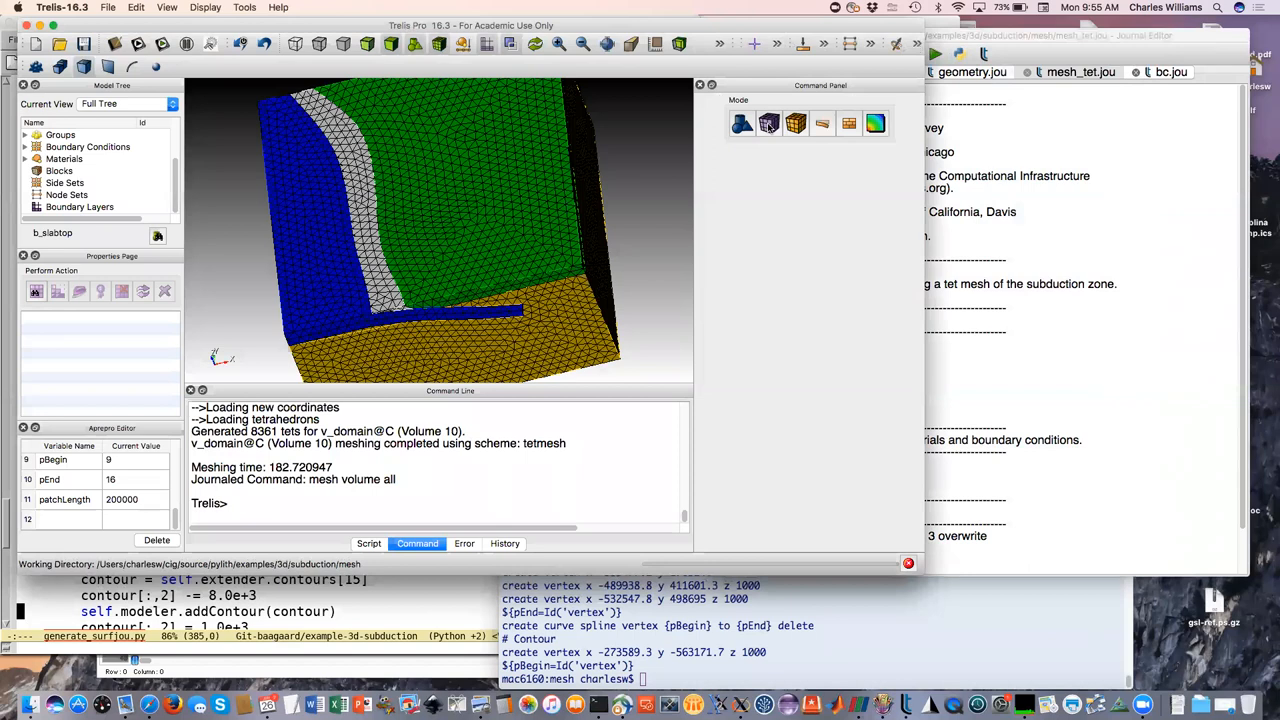
pyautogui.click(768, 124)
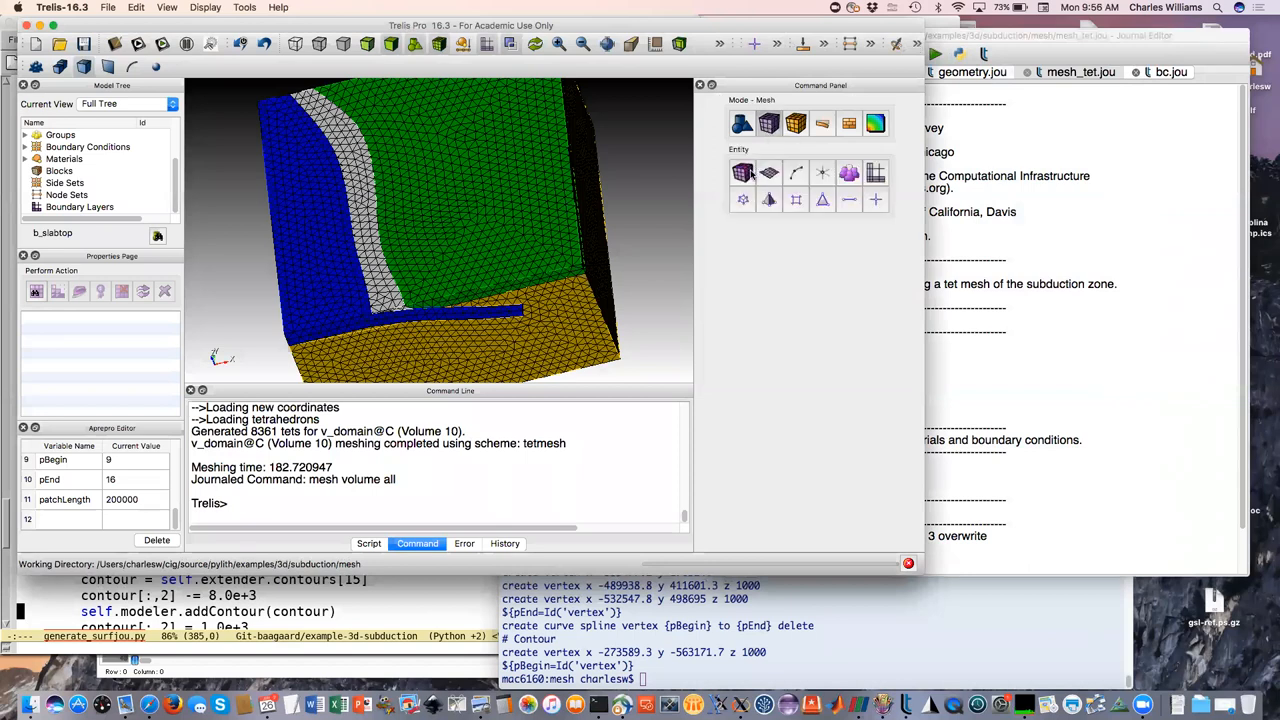
# - Choose Volumes and the Examine Mesh Quality action to reach Quality Metrics
pyautogui.click(742, 172)
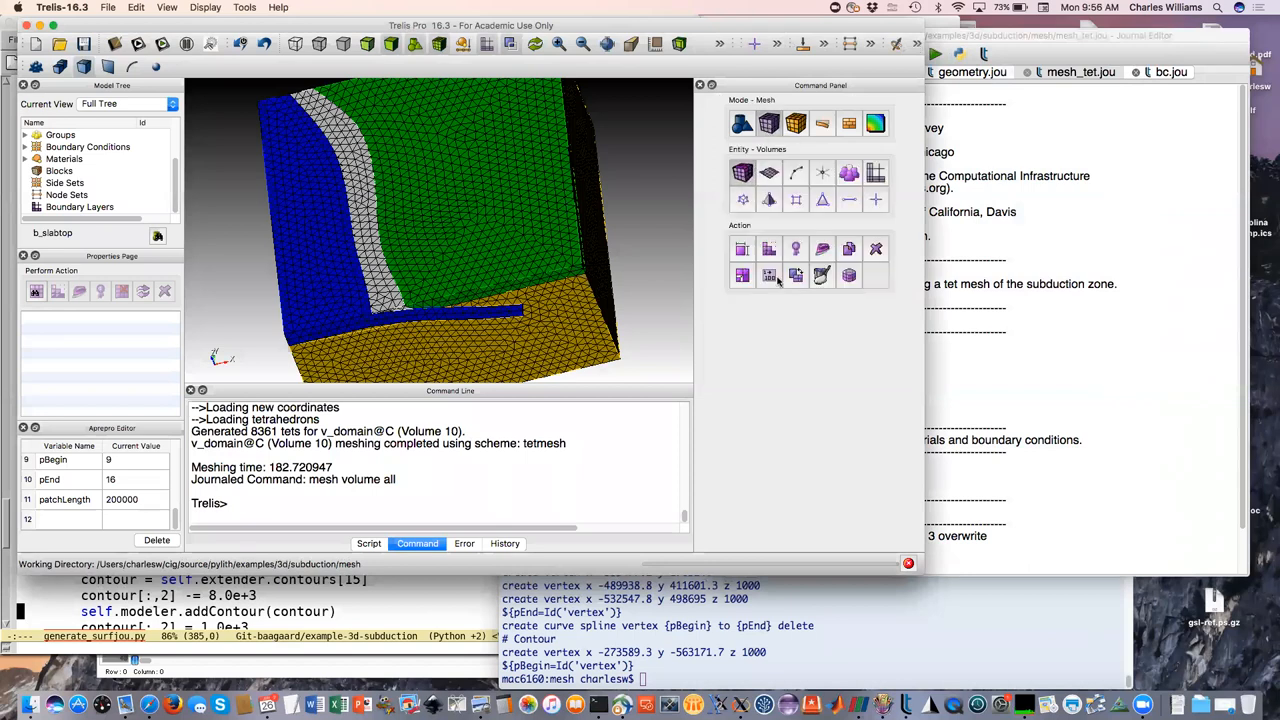
pyautogui.moveTo(796, 248)
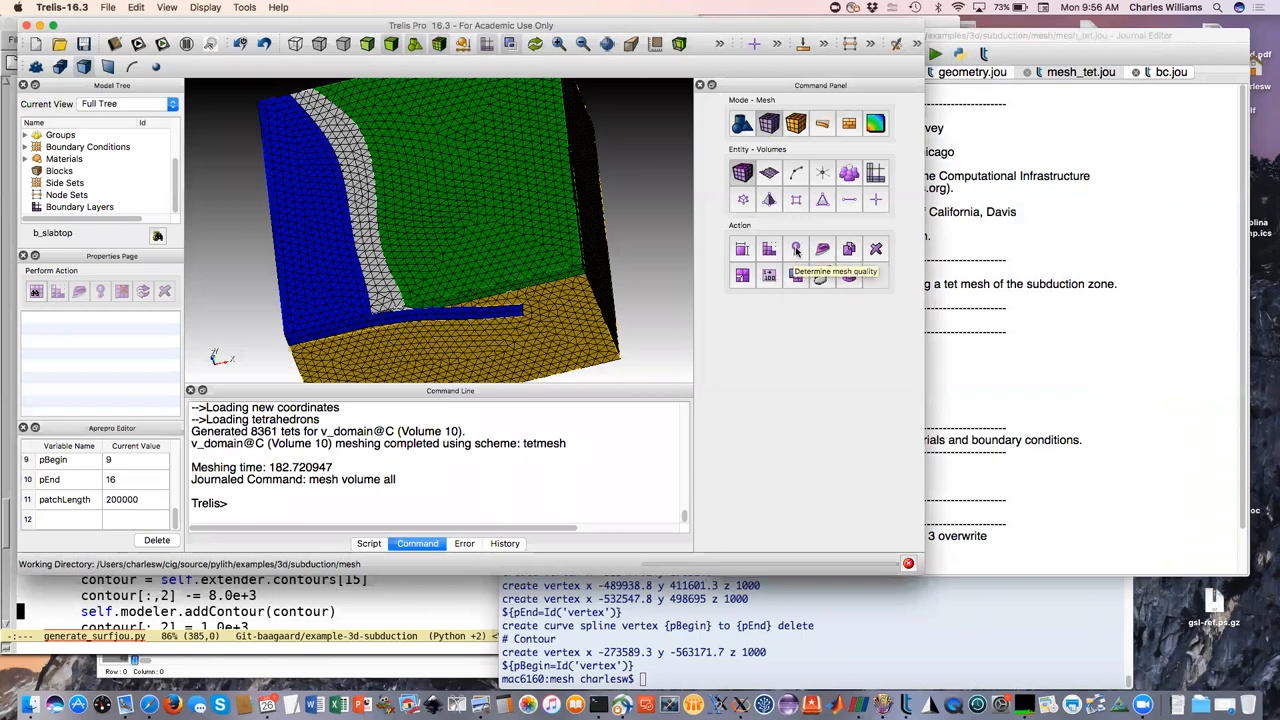
pyautogui.click(796, 248)
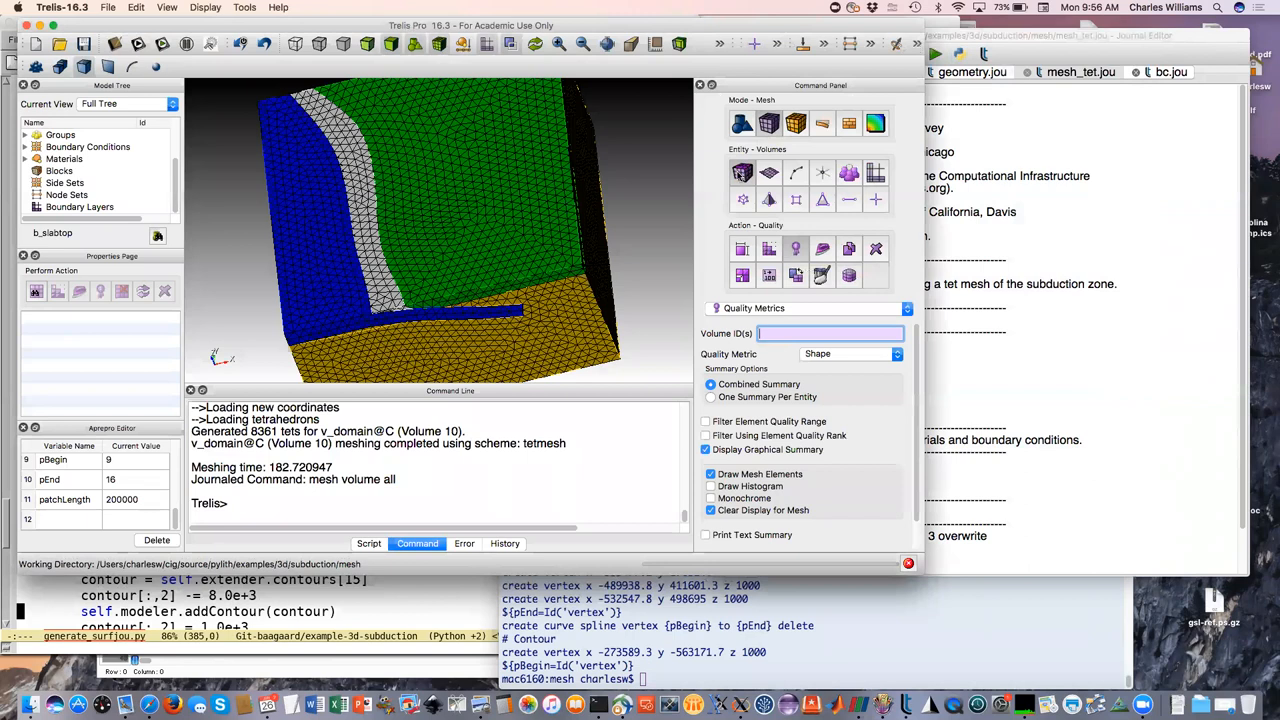
pyautogui.moveTo(796, 248)
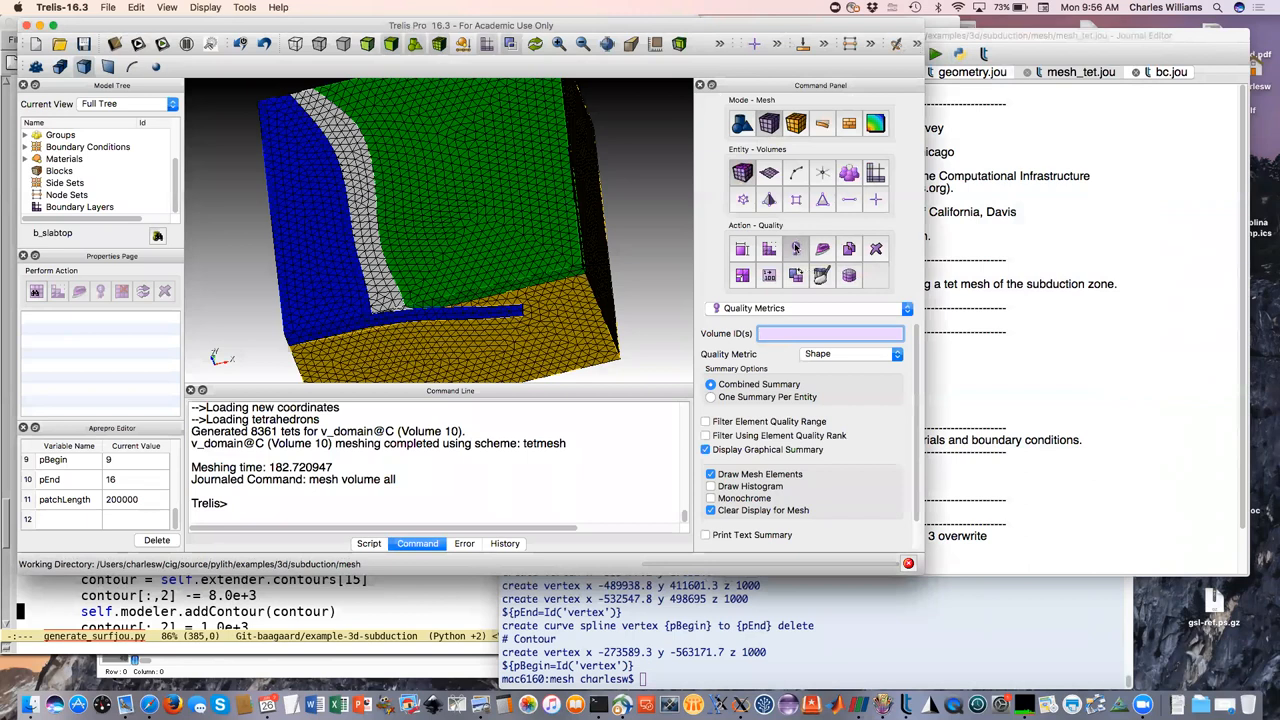
pyautogui.moveTo(796, 248)
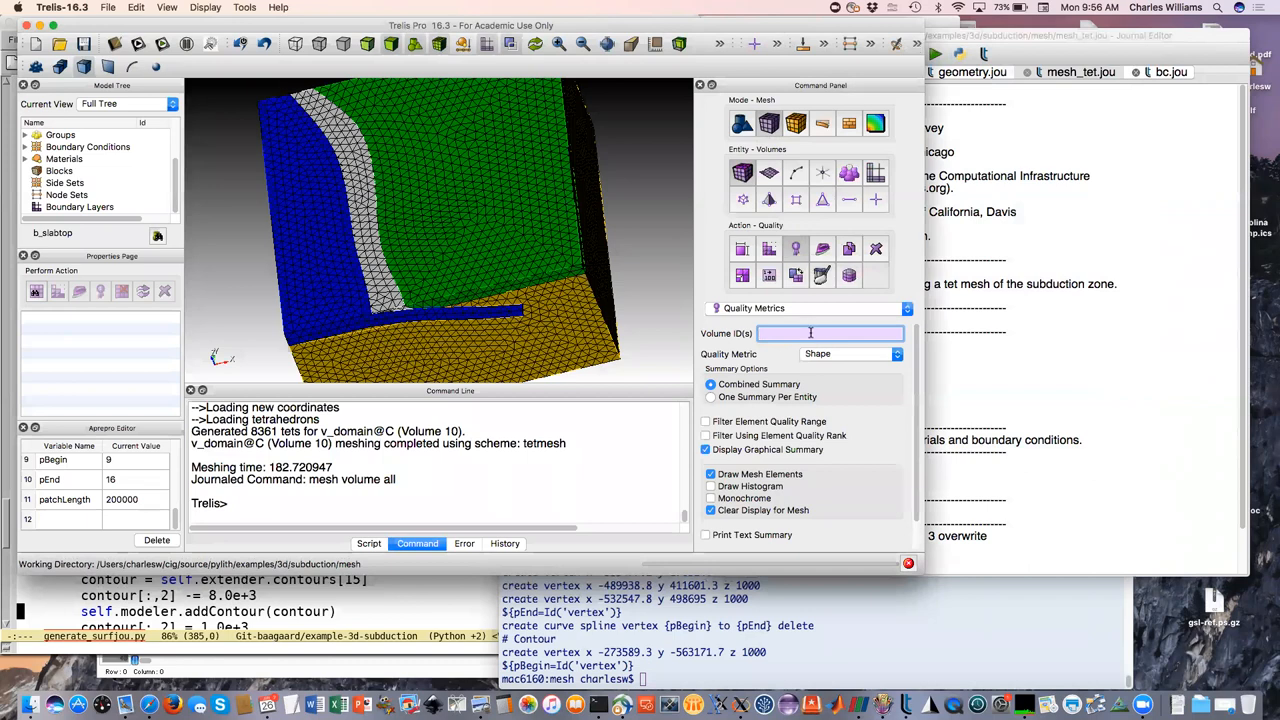
# - Compute Condition No. quality for all volumes with a printed text summary
pyautogui.write('all')
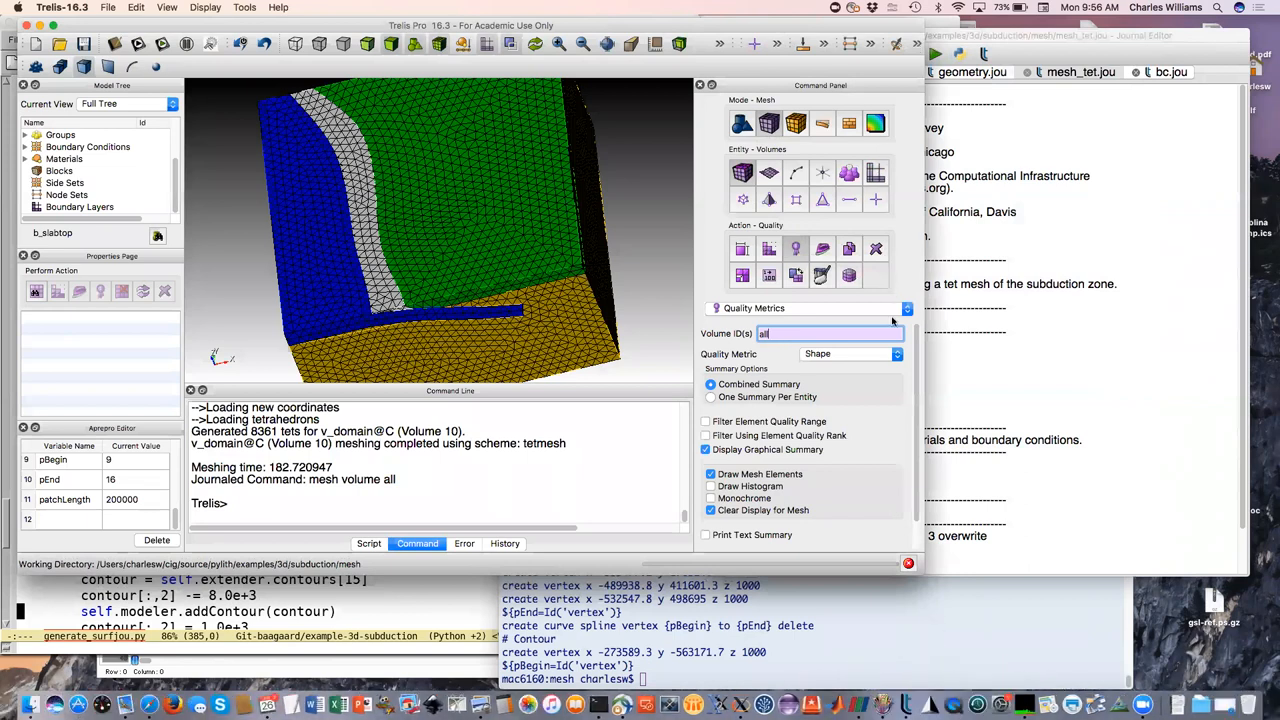
pyautogui.click(896, 354)
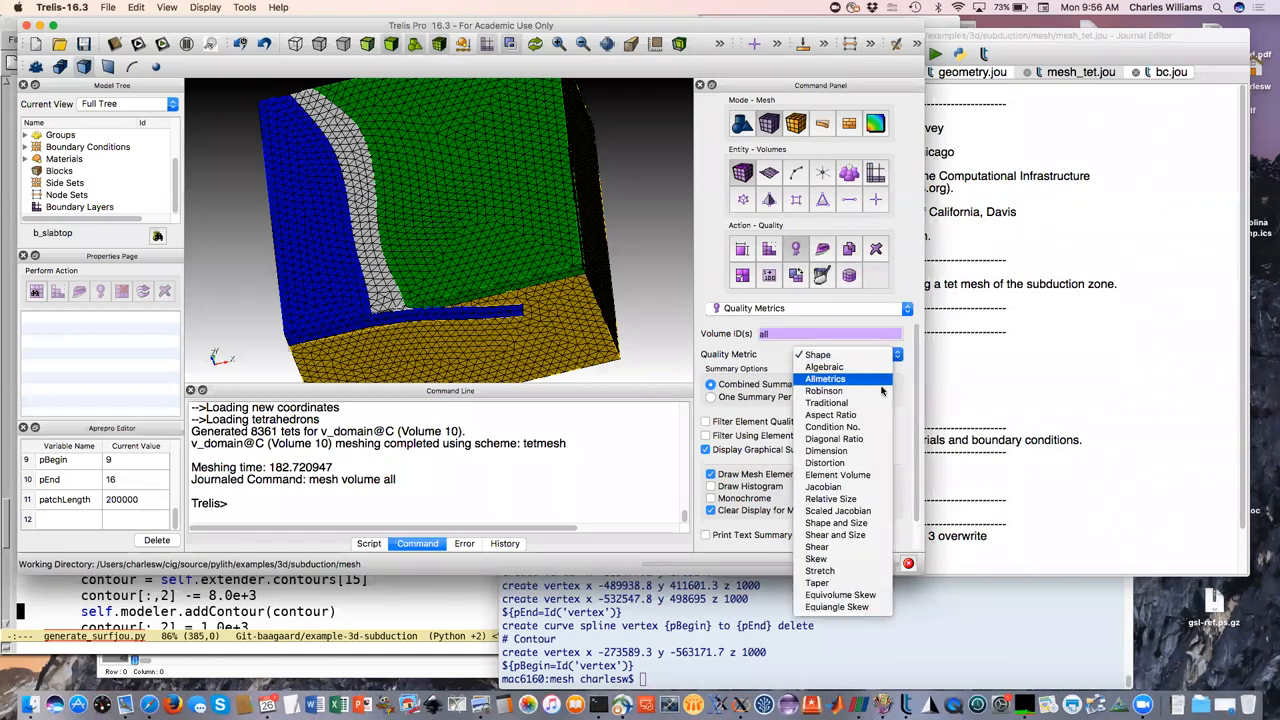
pyautogui.click(832, 428)
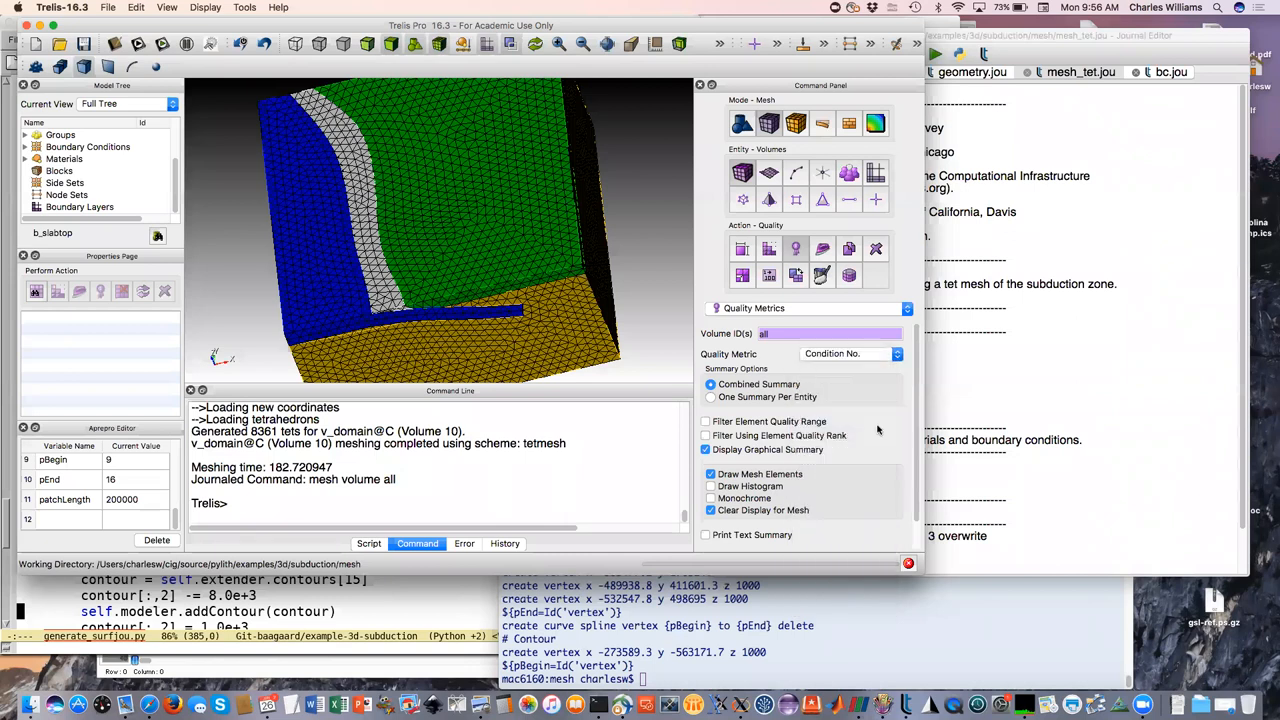
pyautogui.moveTo(896, 480)
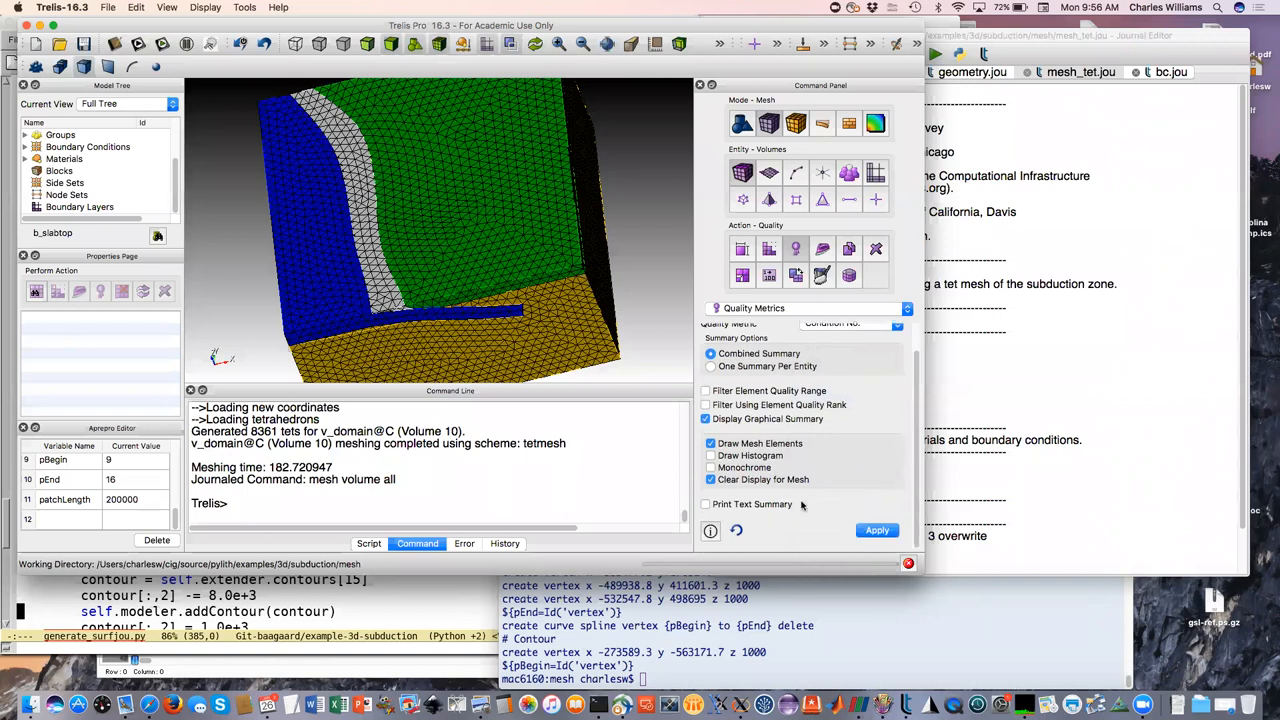
pyautogui.click(704, 504)
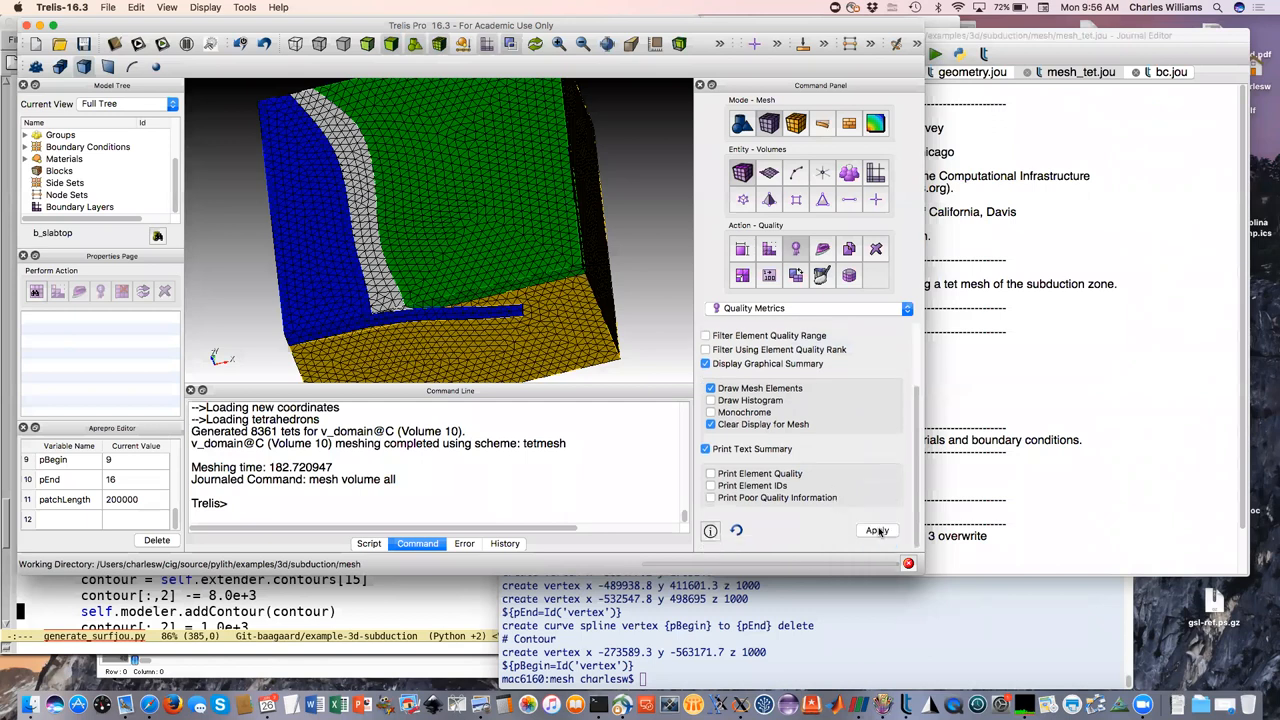
pyautogui.click(876, 530)
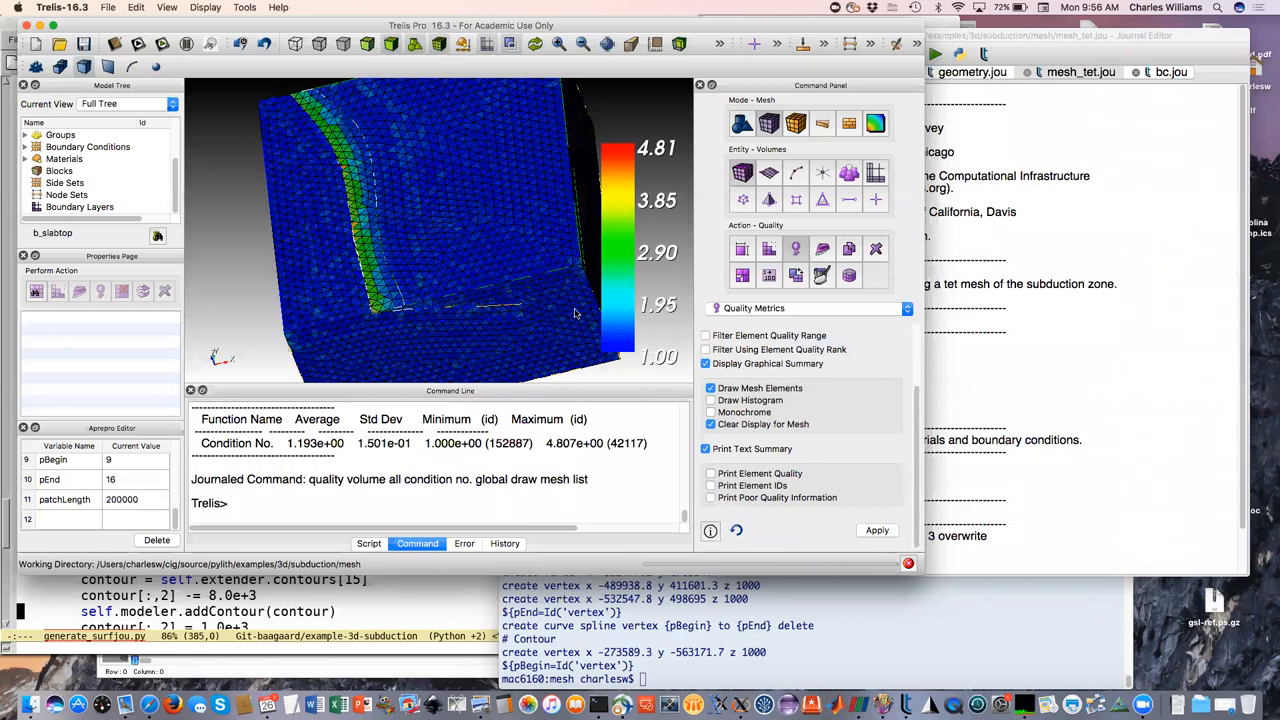
pyautogui.moveTo(520, 288)
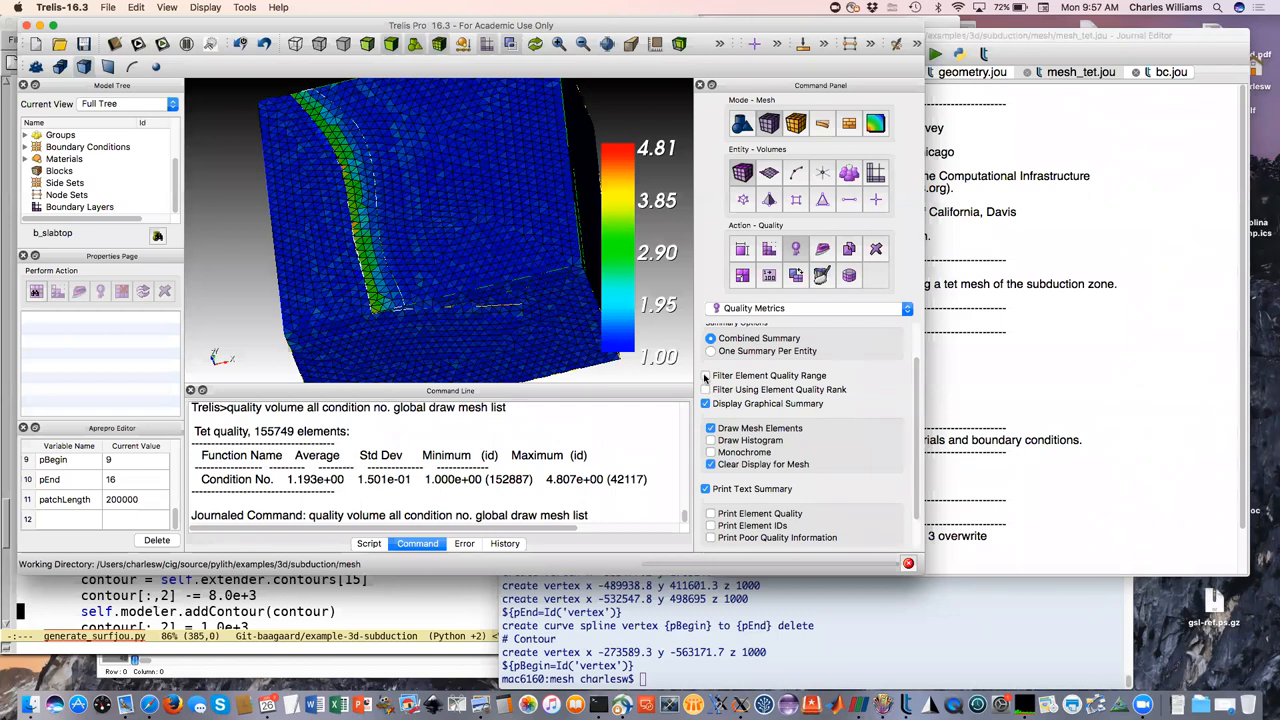
# - Enable Filter Element Quality Range after reviewing the colour-coded condition-number report
pyautogui.click(704, 376)
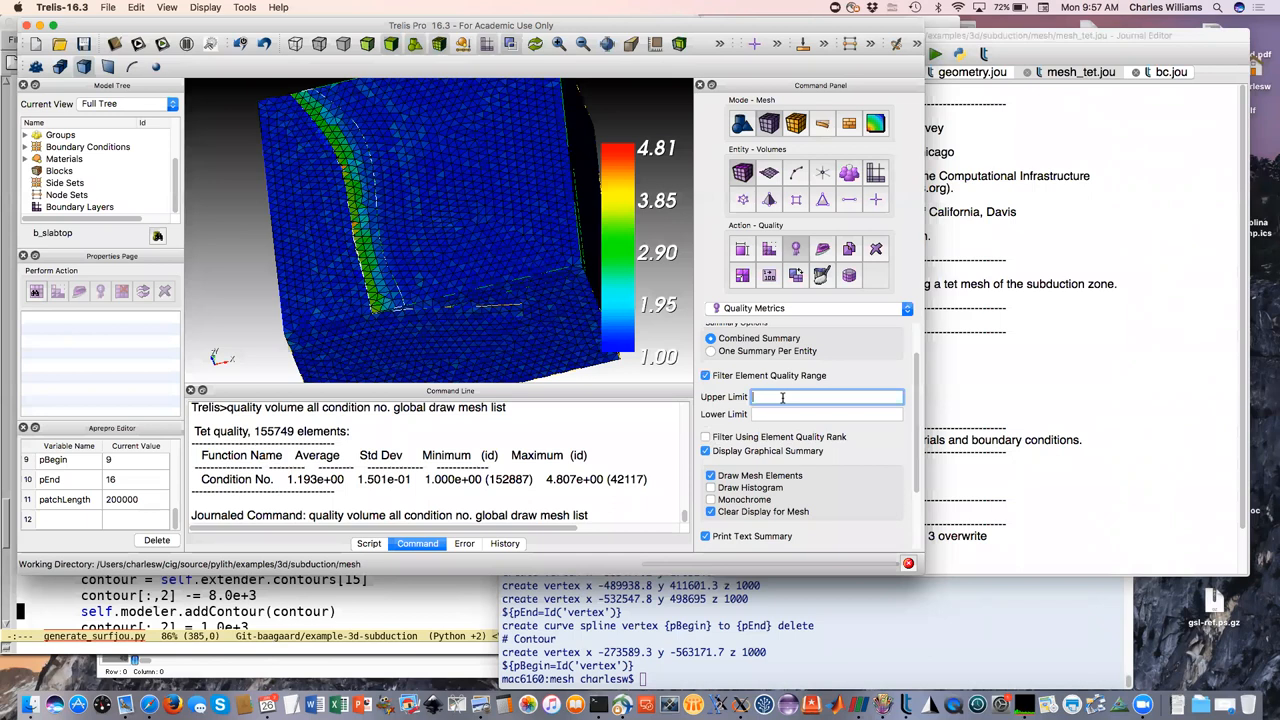
# - Show only tets with condition number between 2 and 5 and rotate to inspect them
pyautogui.write('5')
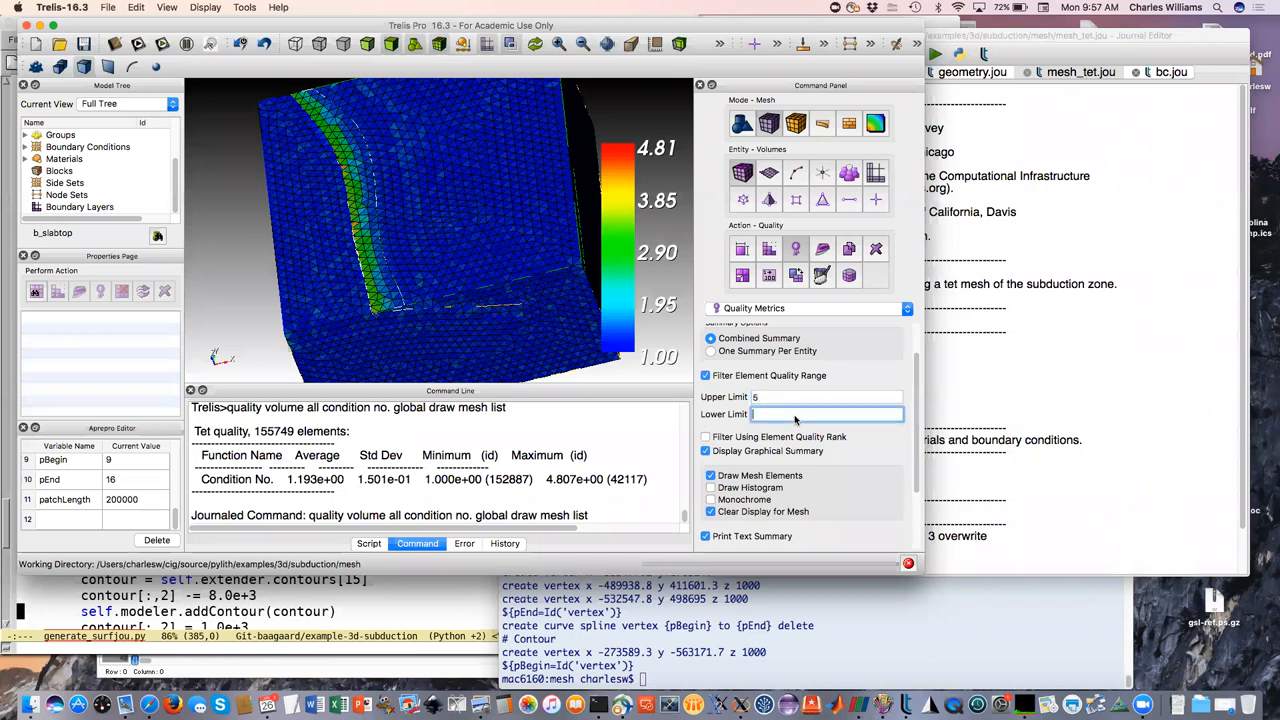
pyautogui.write('2')
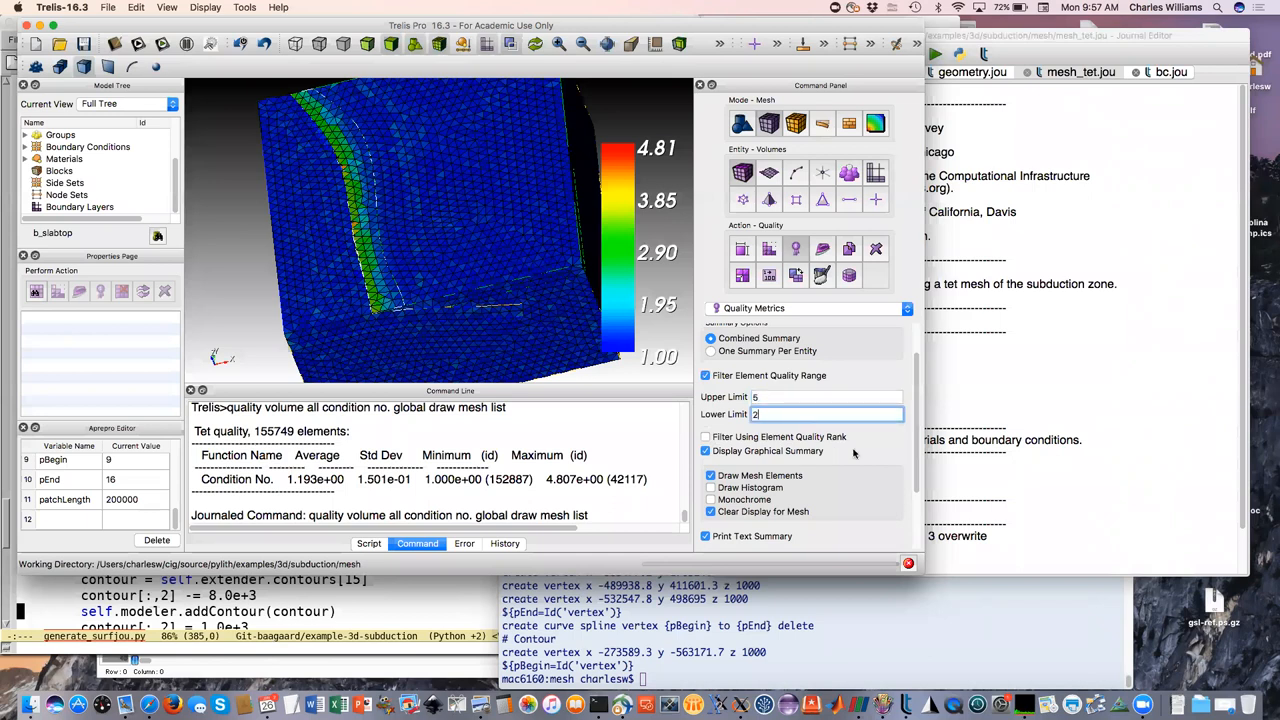
pyautogui.click(876, 530)
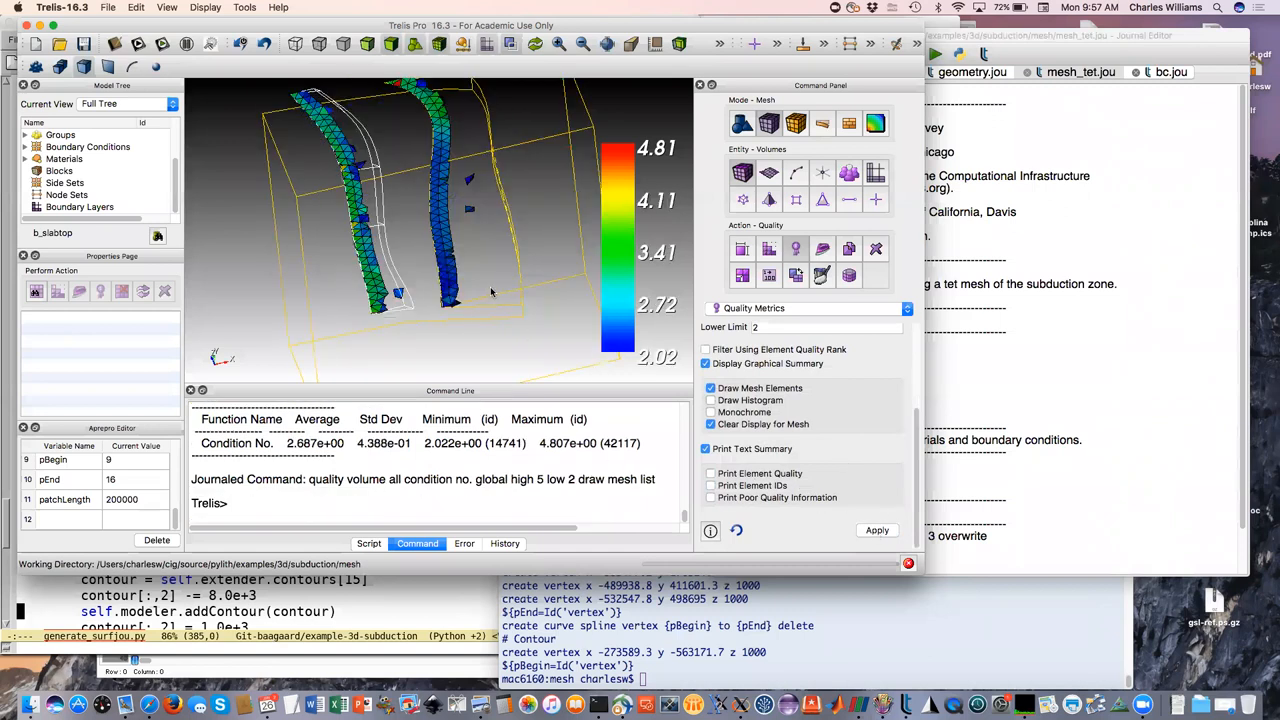
pyautogui.moveTo(490, 292); pyautogui.dragTo(488, 326)
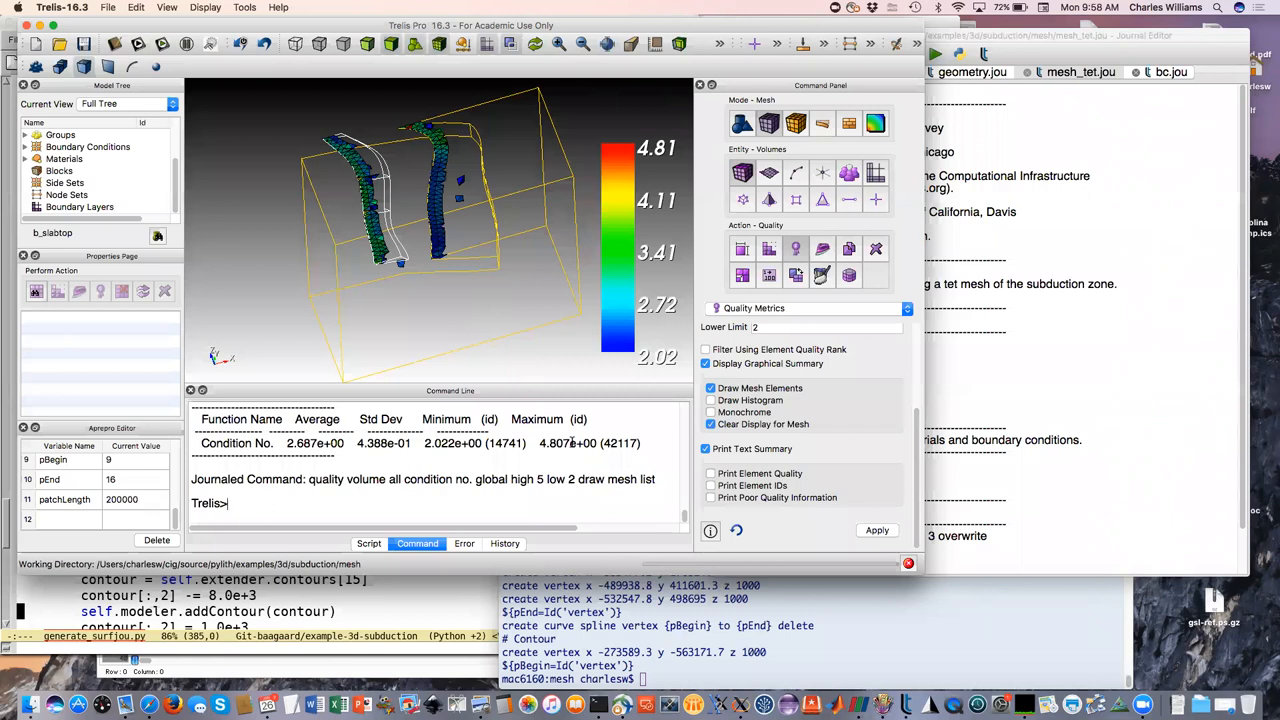
pyautogui.moveTo(1052, 228)
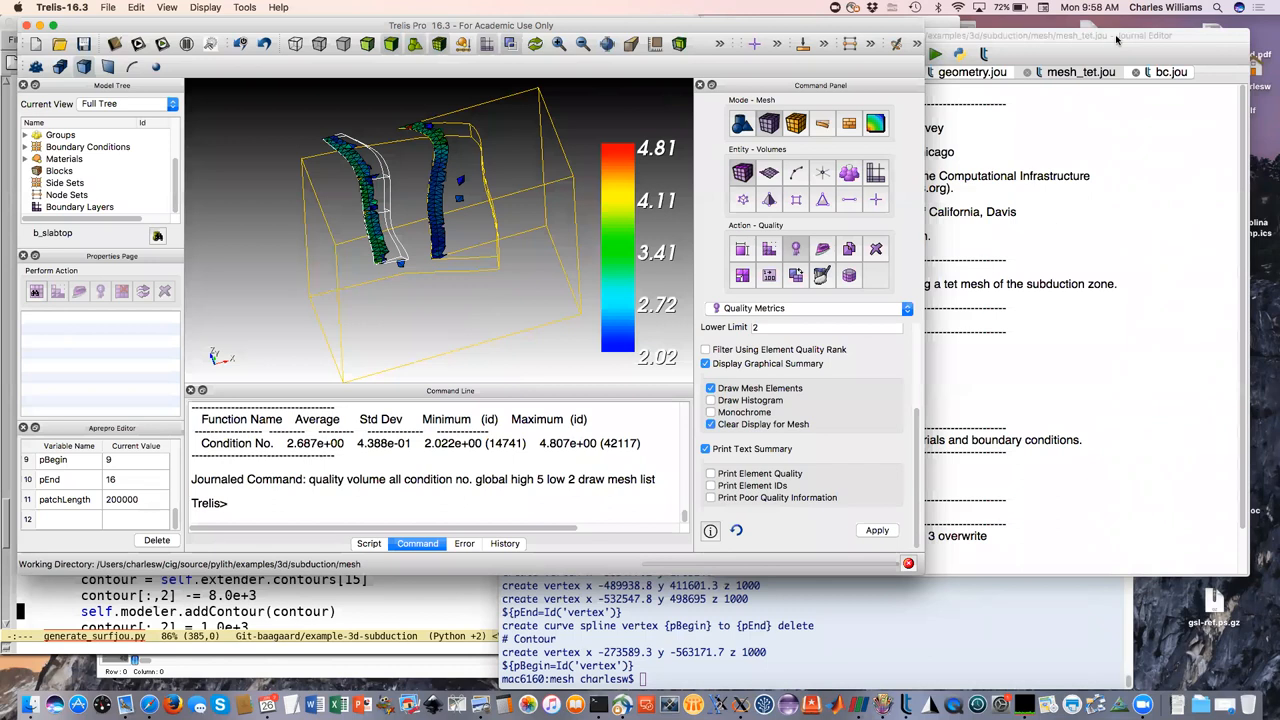
# - Bring the mesh_tet.jou journal editor back to the front beside the colour-coded tets
pyautogui.click(1080, 72)
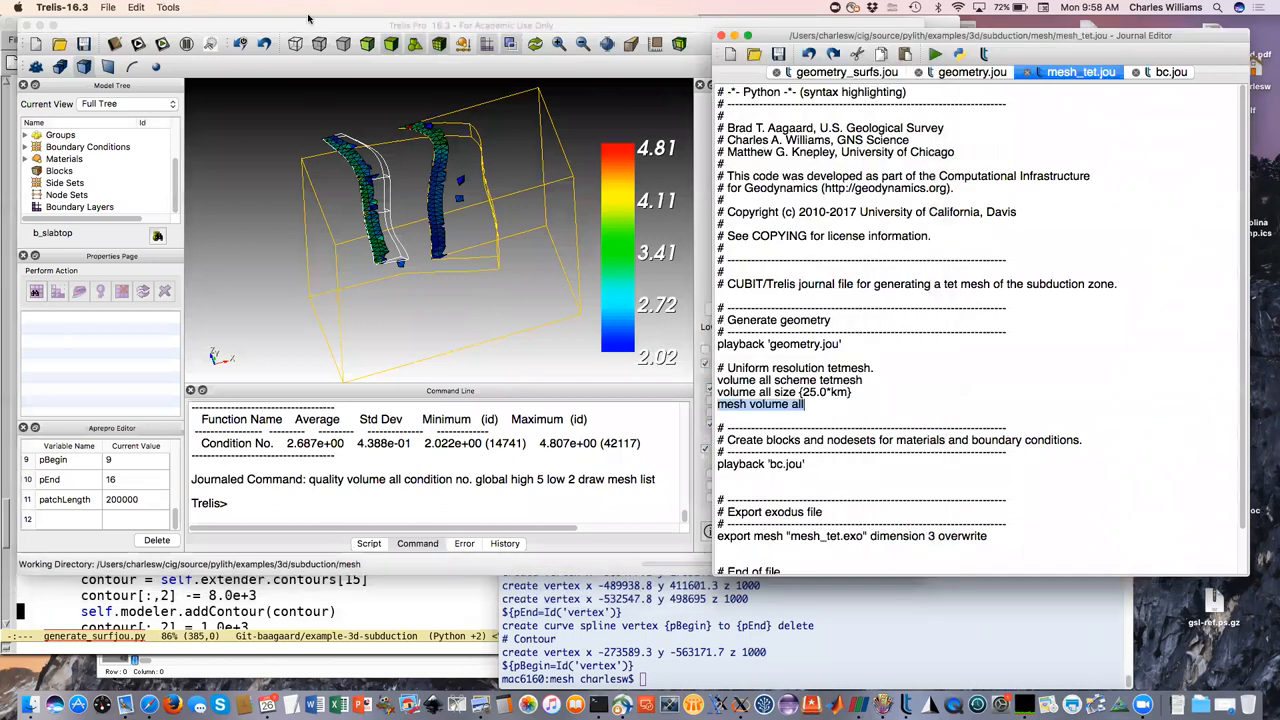